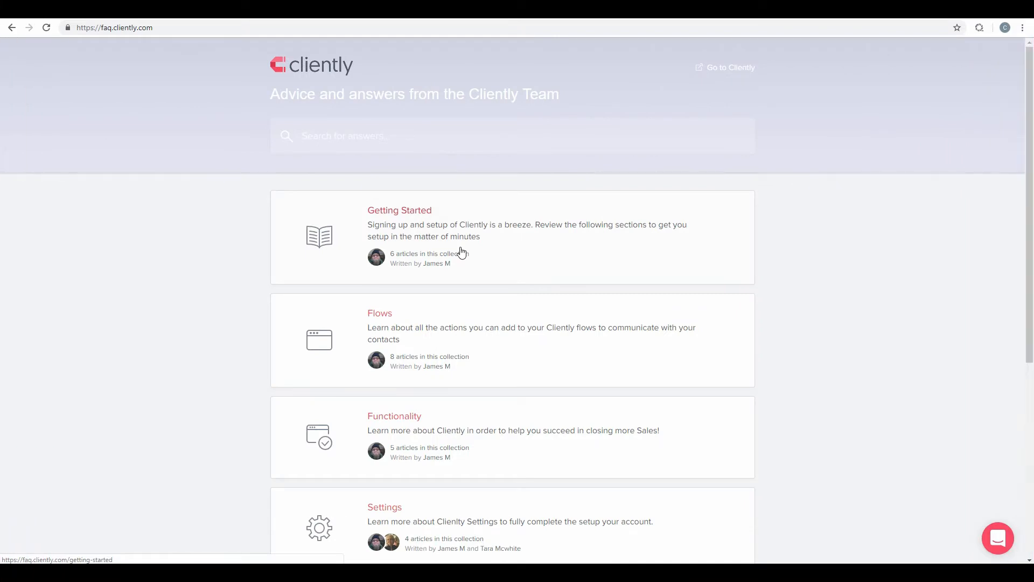
mouse_move(469, 263)
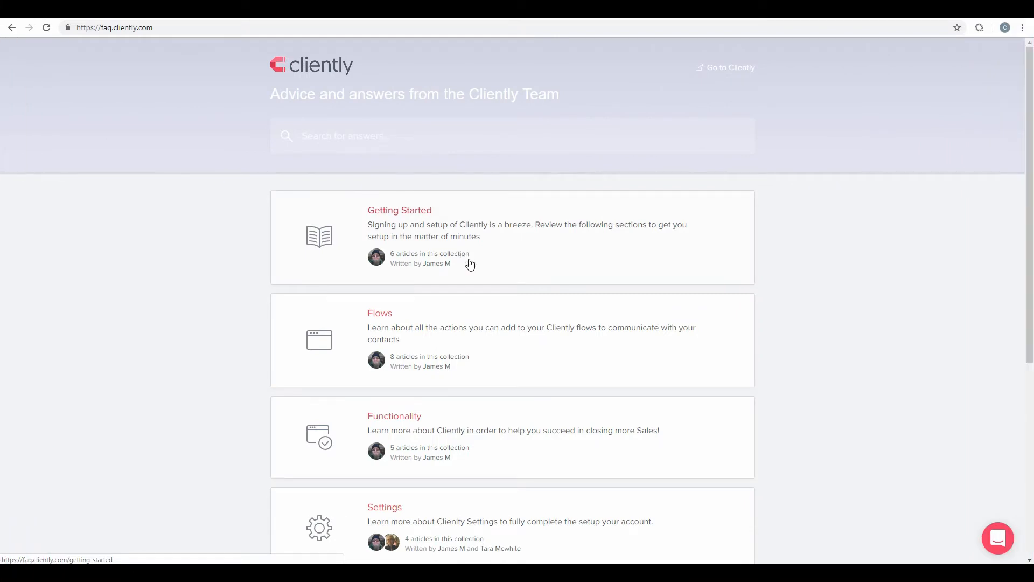
mouse_move(474, 269)
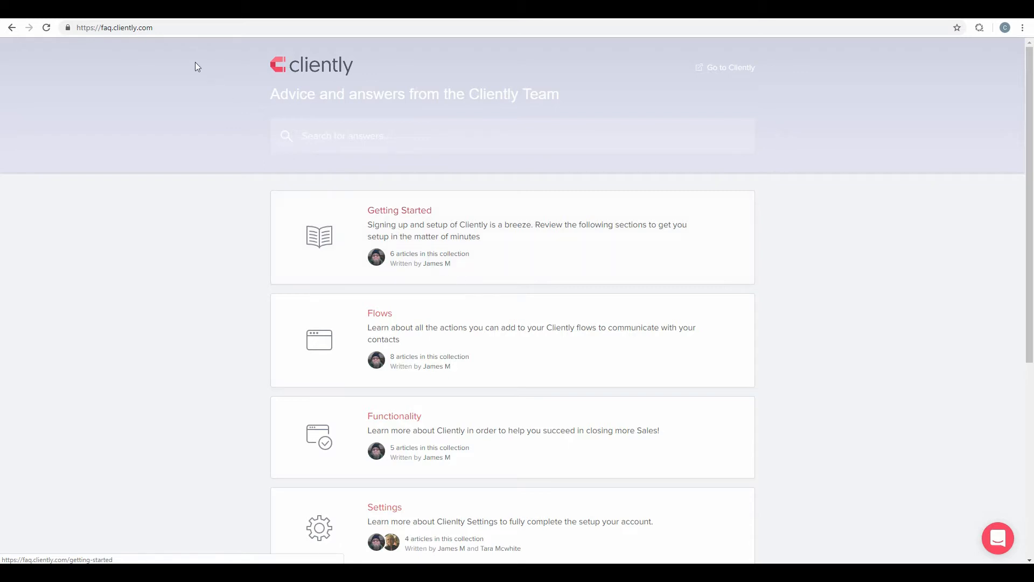
Search the Cliently FAQ for 'instant' to list the matching help articles
left_click(132, 27)
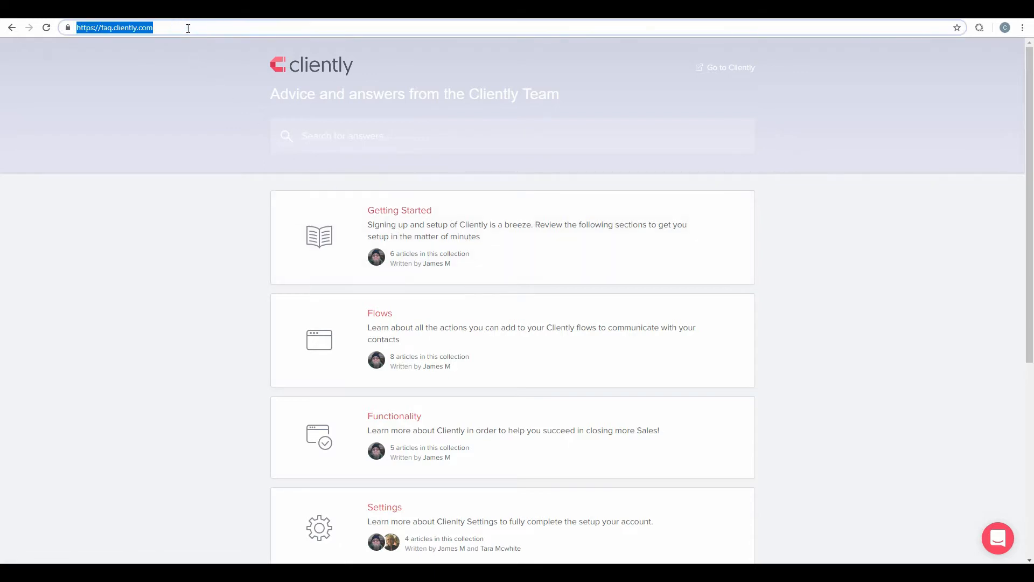
type("i")
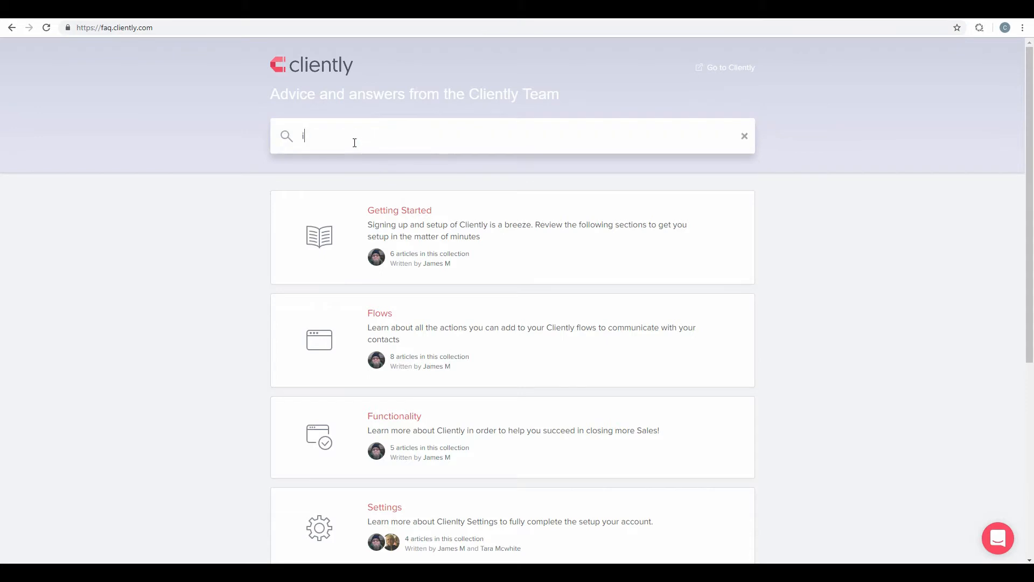
type("instant")
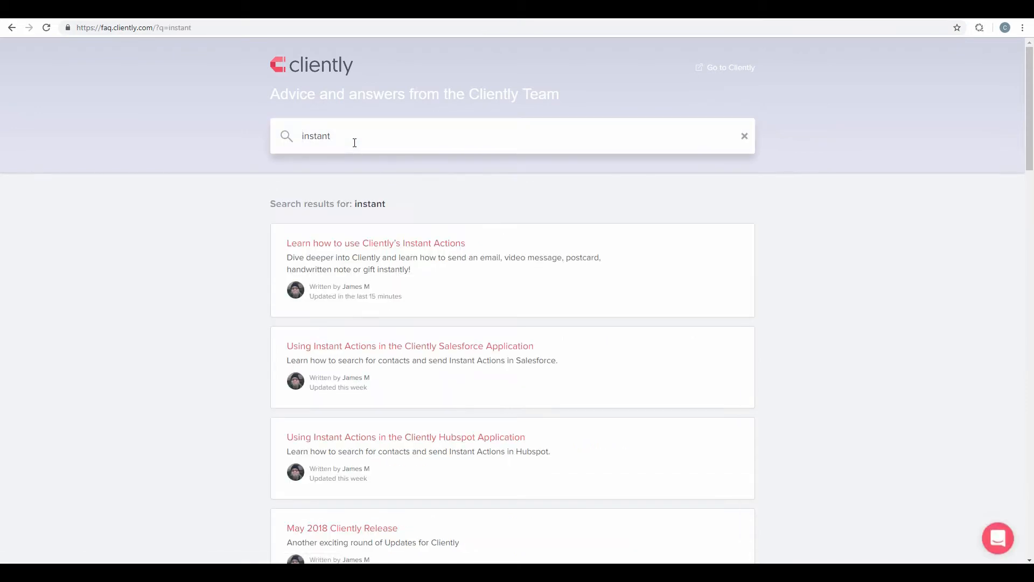
mouse_move(375, 242)
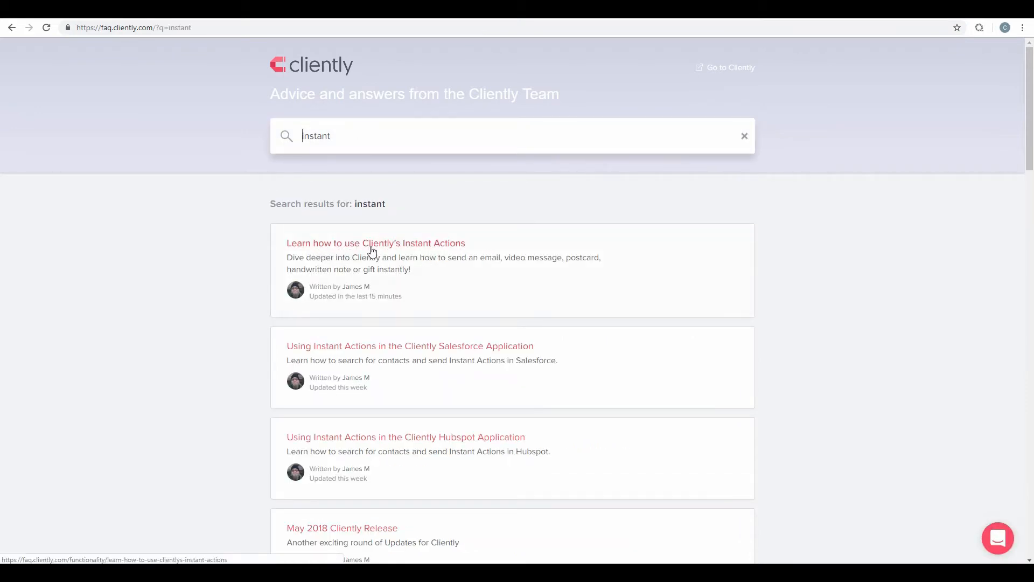
View the 'Learn how to use Cliently's Instant Actions' article and its body text
left_click(375, 242)
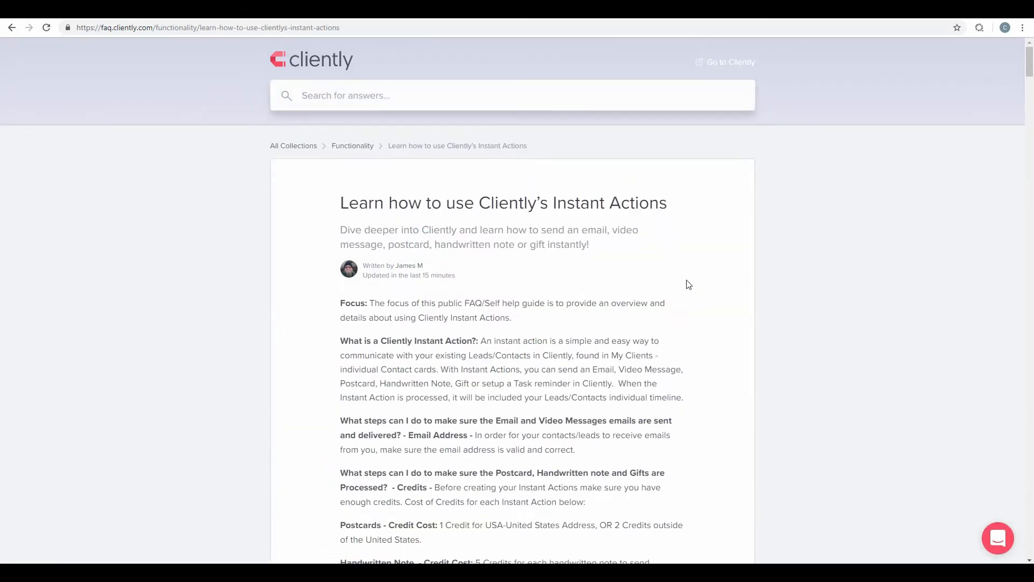
scroll("down", 3)
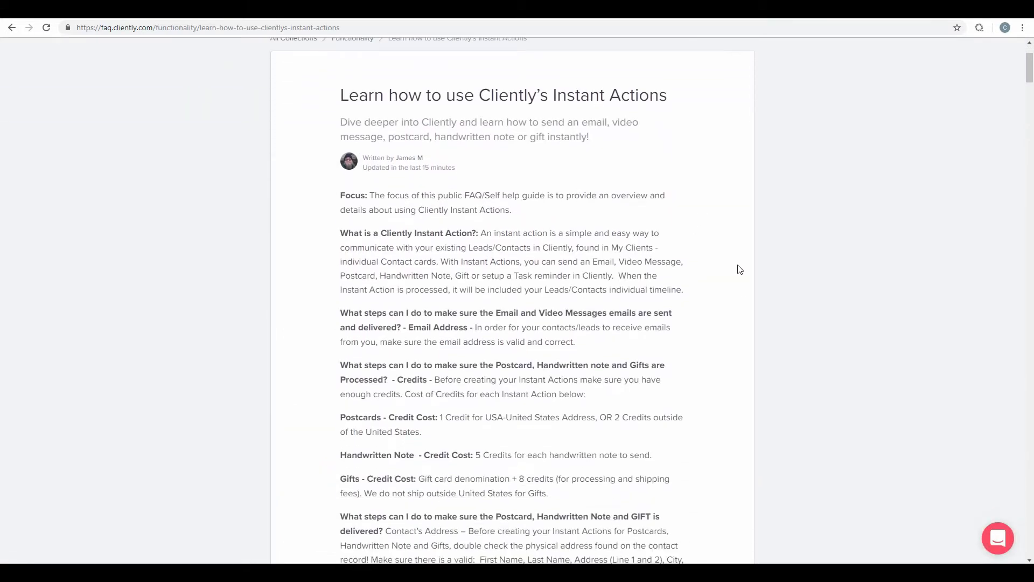
mouse_move(713, 295)
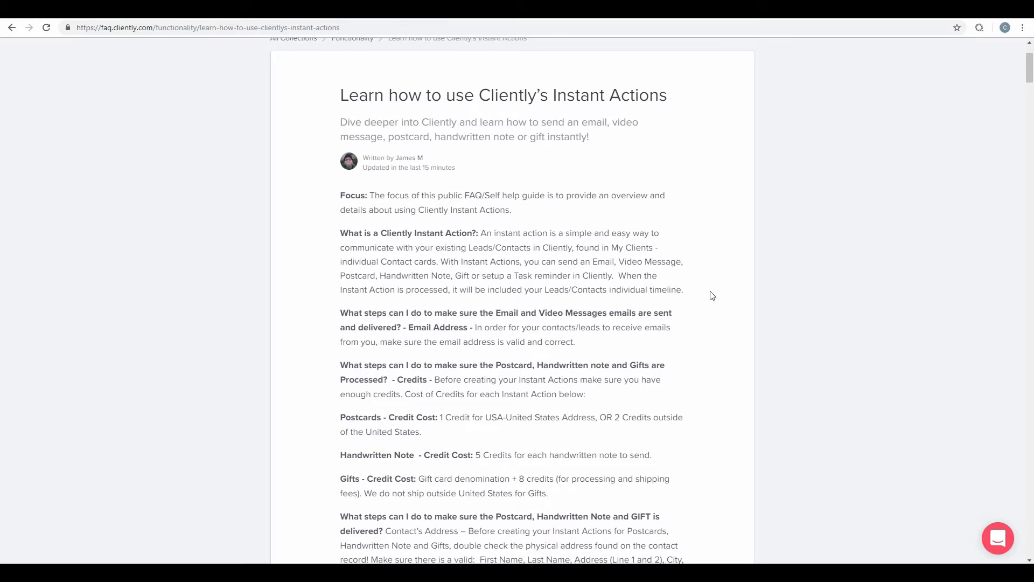
mouse_move(685, 305)
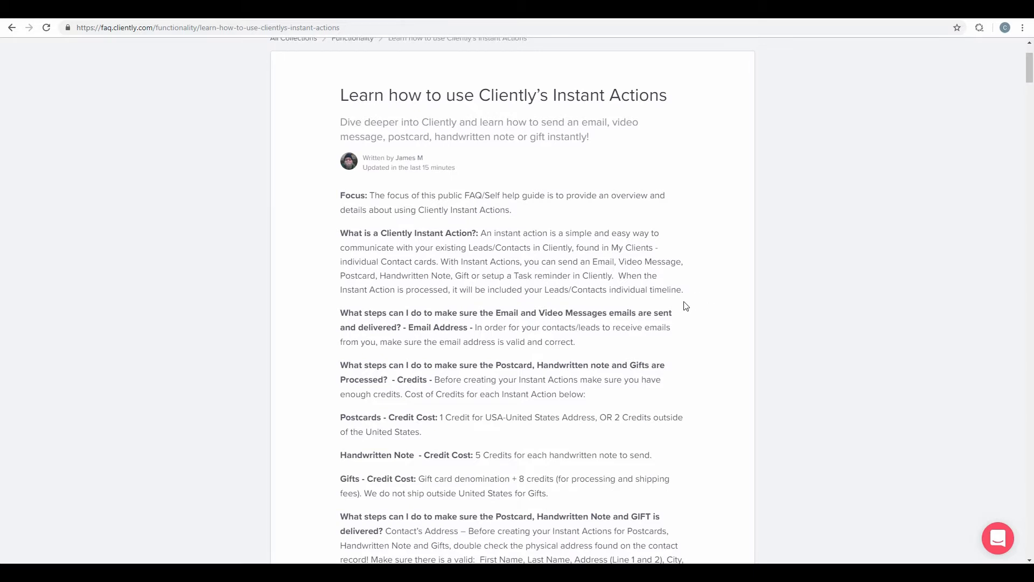
mouse_move(688, 306)
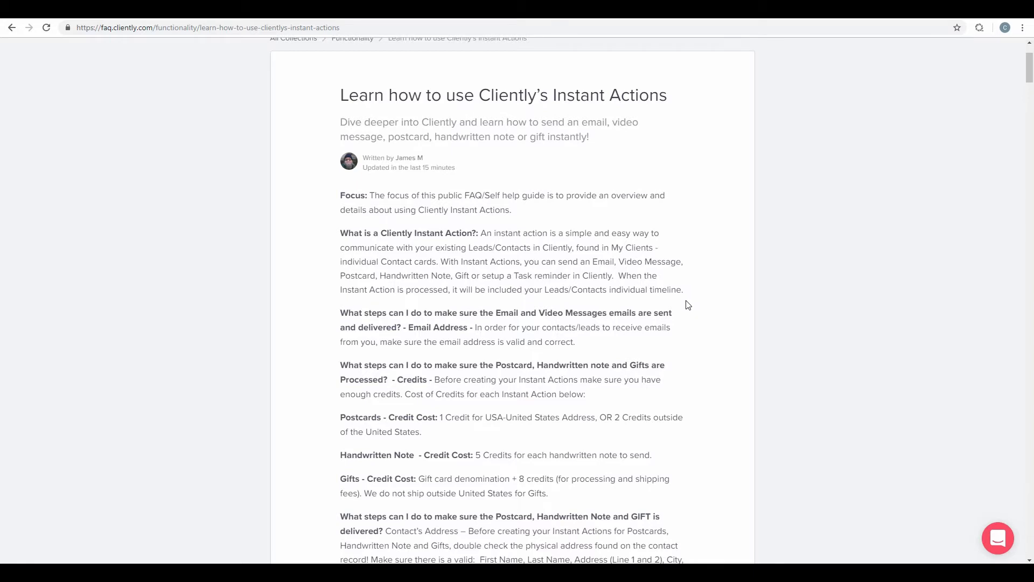
mouse_move(441, 261)
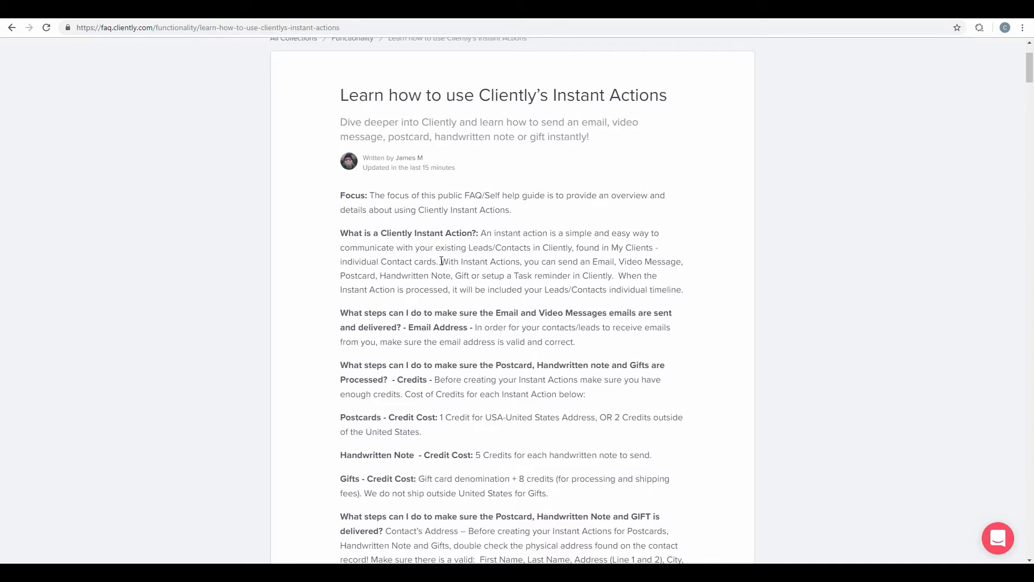
Highlight the sentence listing Instant Action types through Postcard and Handwritten
left_click_drag(442, 261, 644, 261)
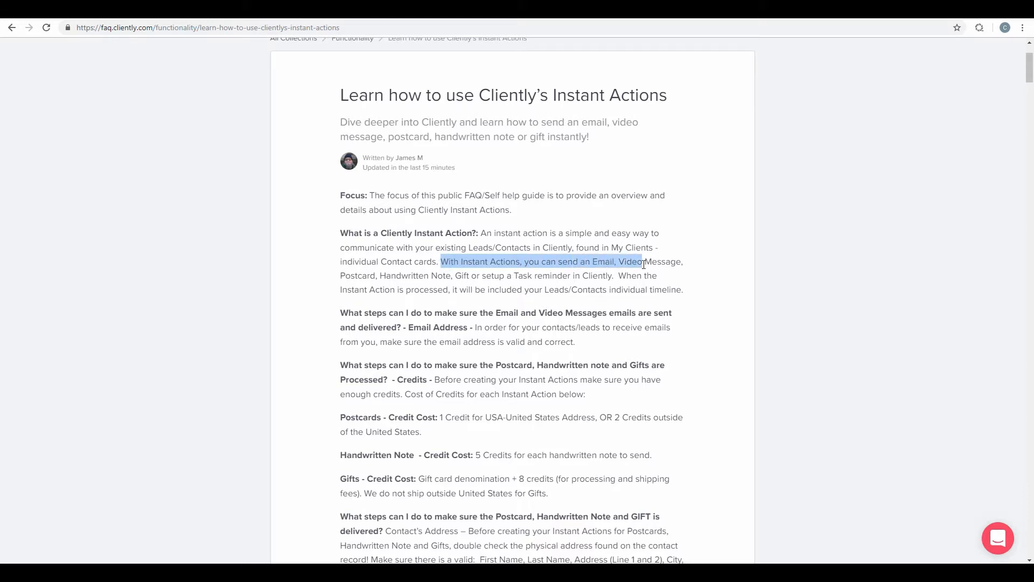
left_click_drag(643, 261, 429, 276)
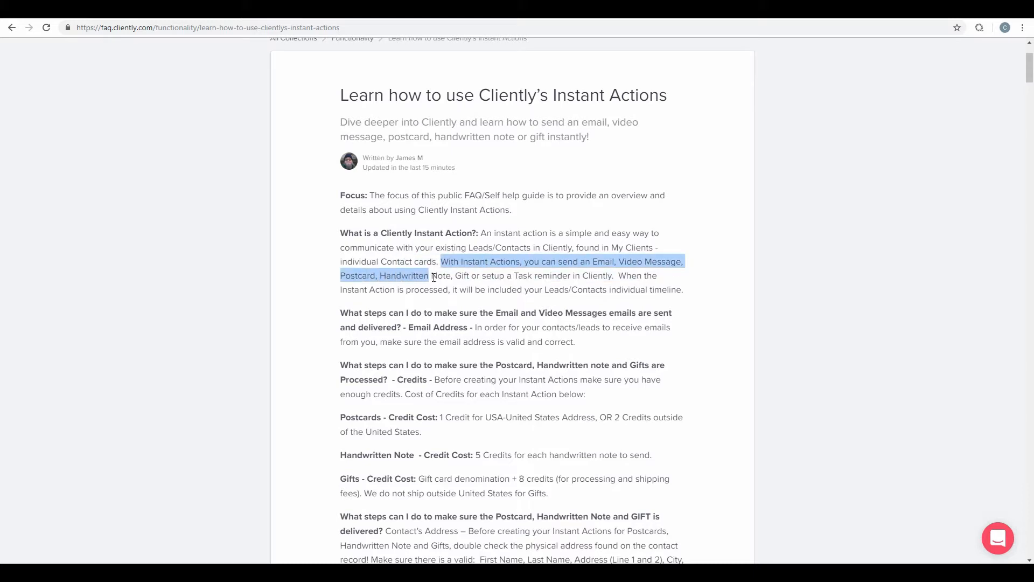
left_click_drag(432, 275, 519, 284)
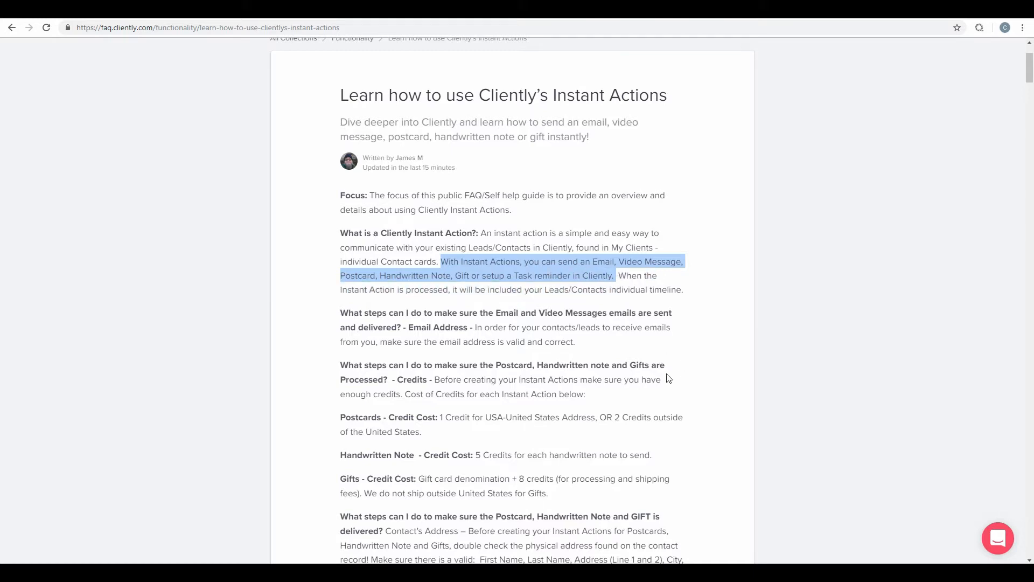
mouse_move(635, 291)
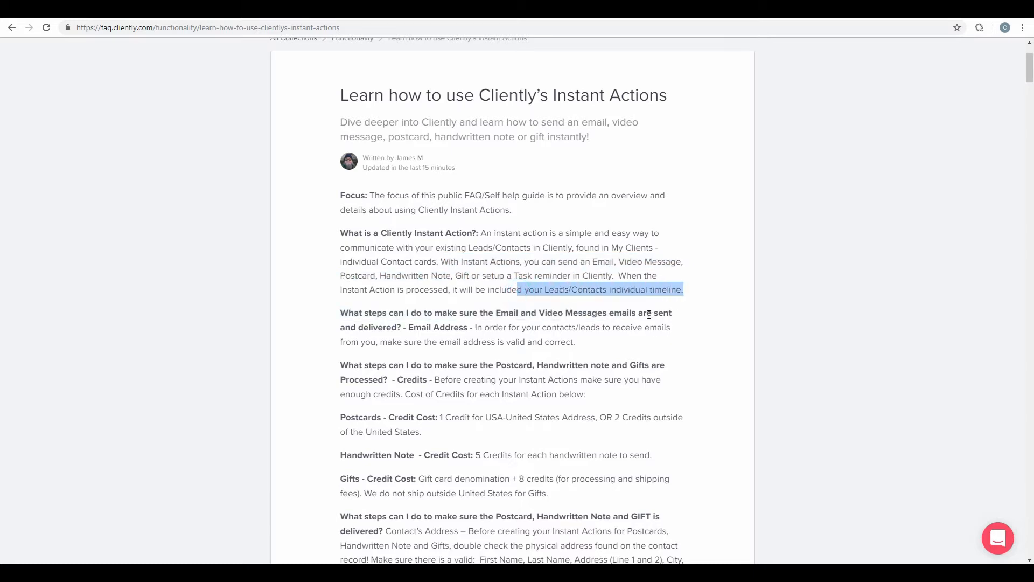
scroll("down", 3)
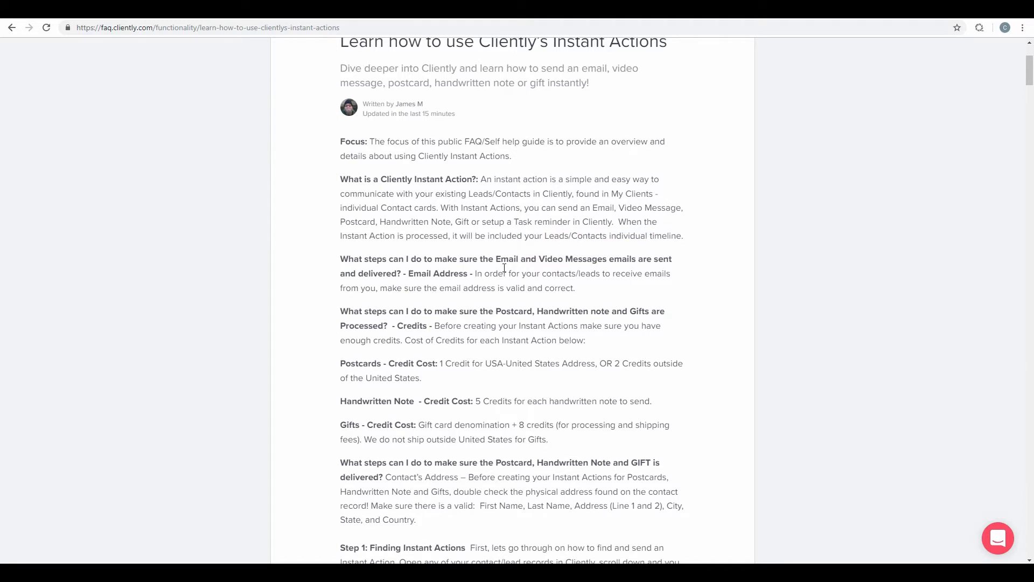
mouse_move(501, 267)
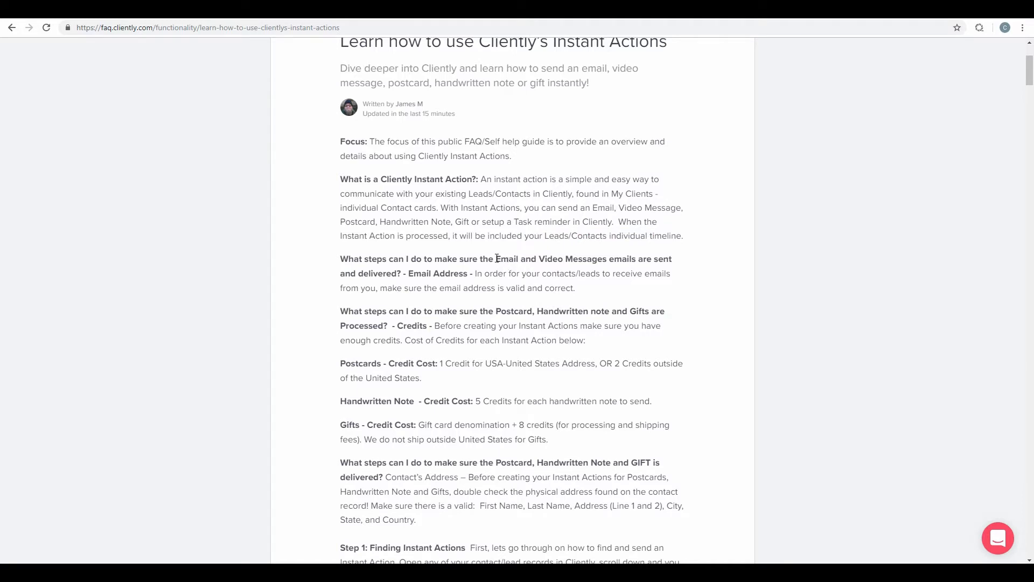
left_click_drag(496, 259, 606, 258)
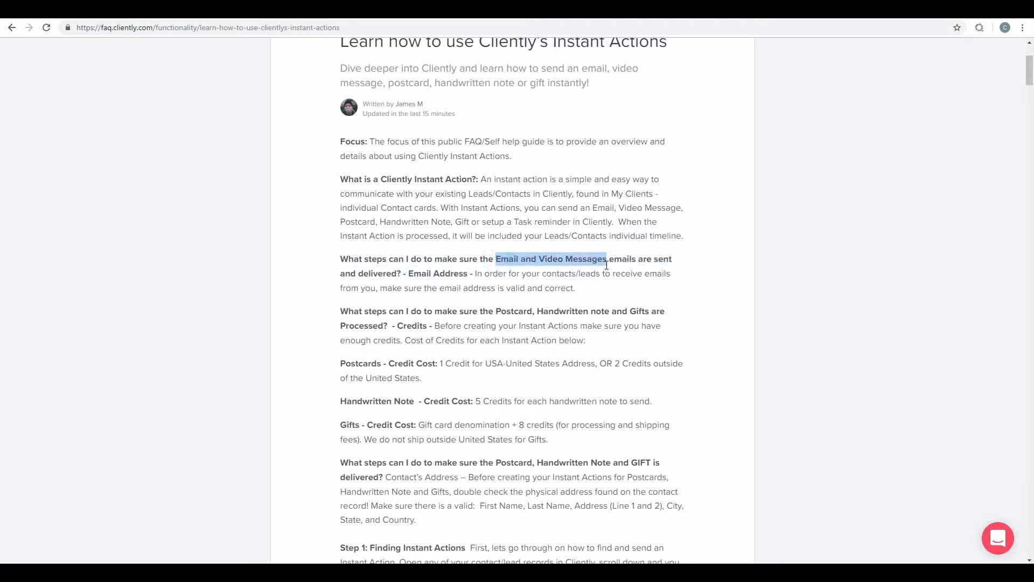
left_click(409, 277)
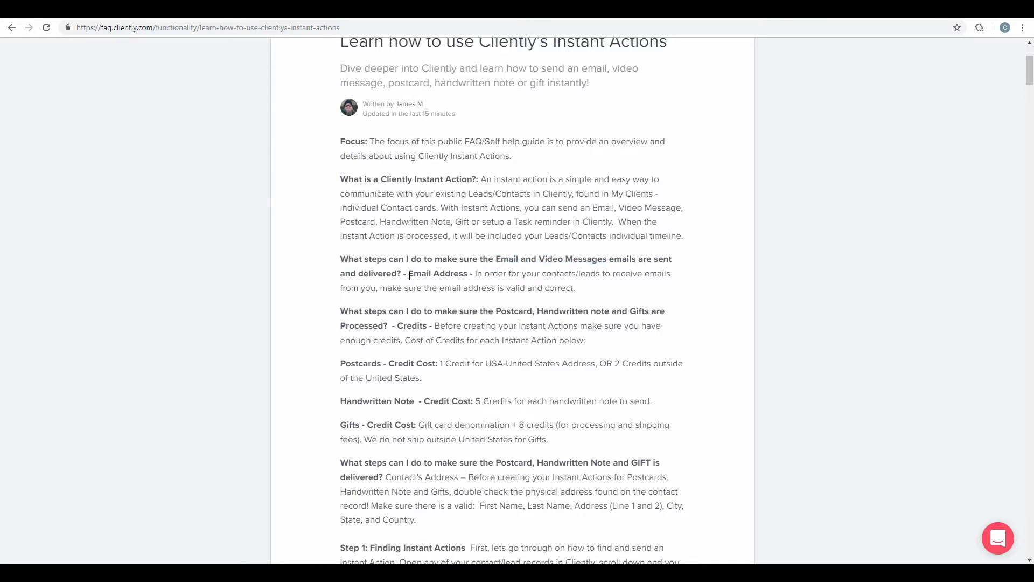
double_click(437, 273)
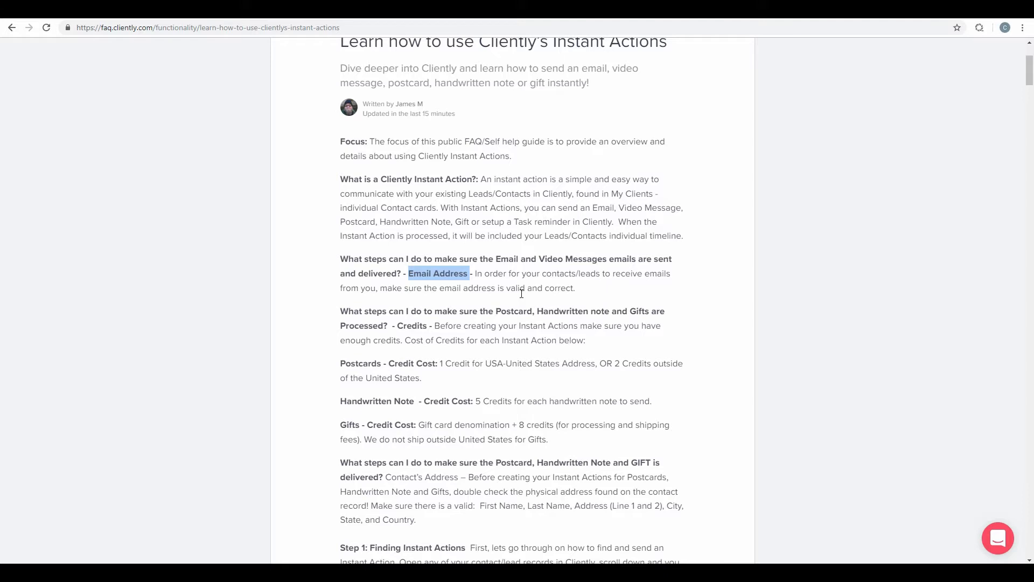
mouse_move(522, 287)
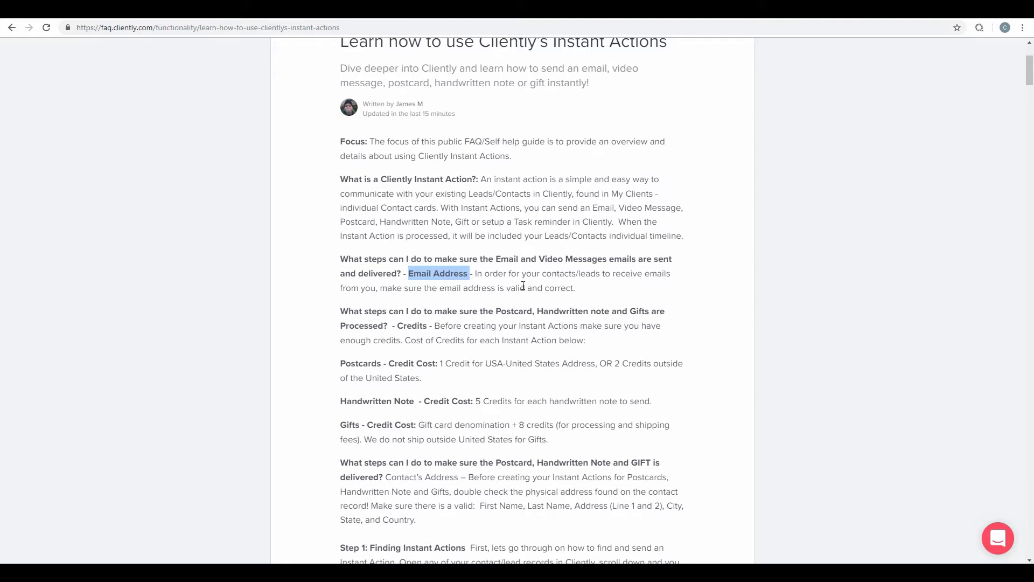
scroll("down", 3)
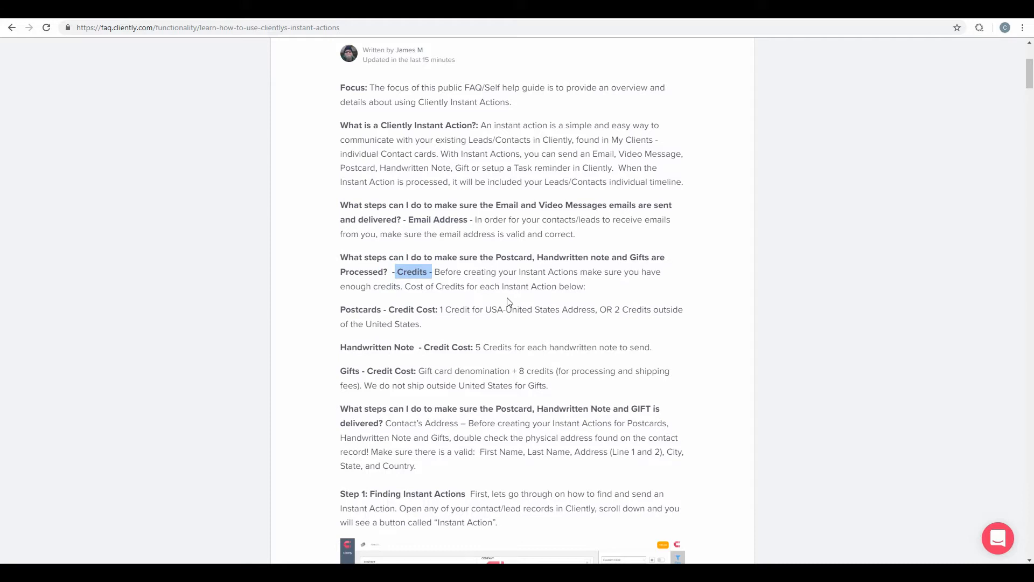
mouse_move(439, 312)
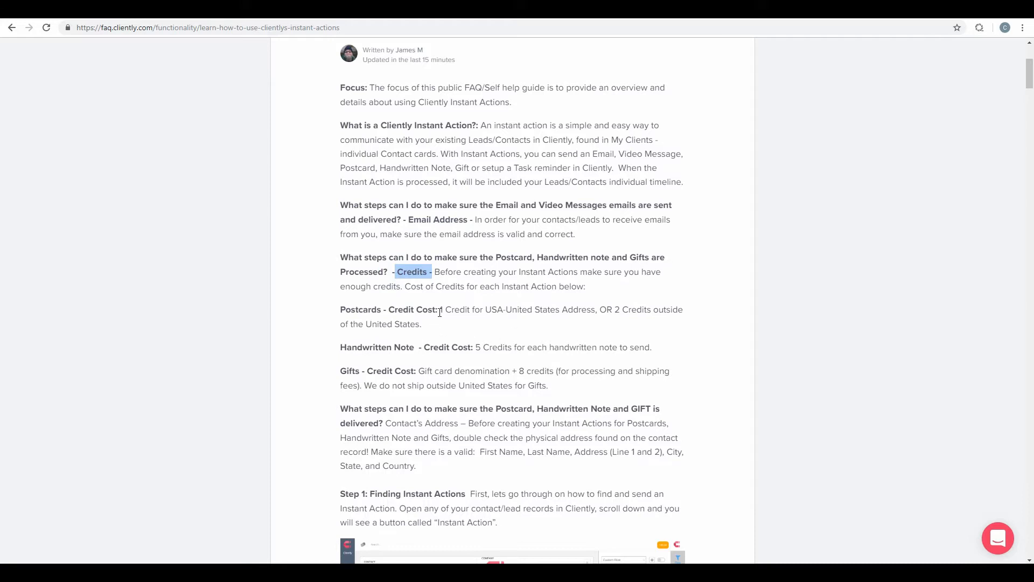
mouse_move(440, 345)
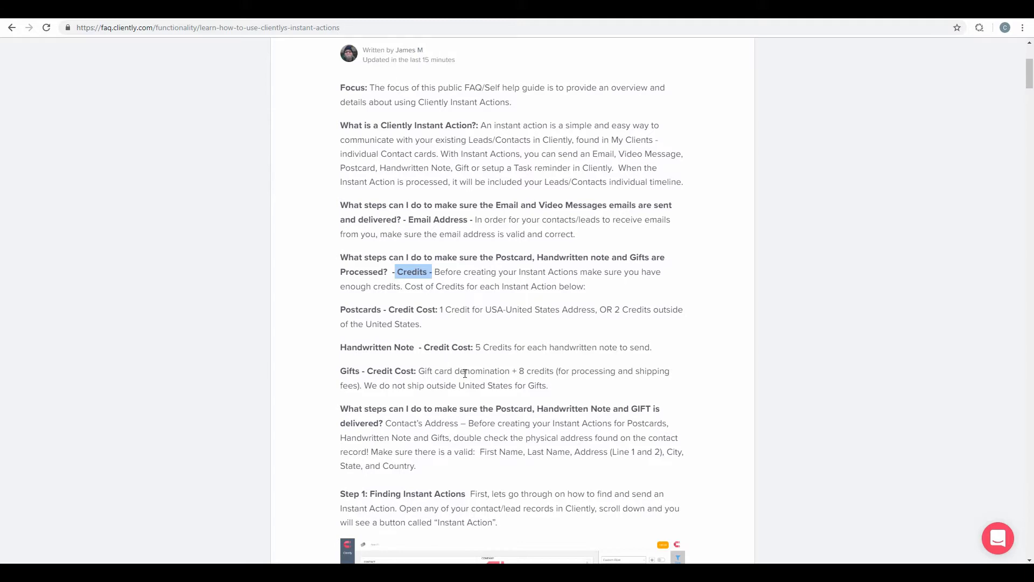
mouse_move(489, 347)
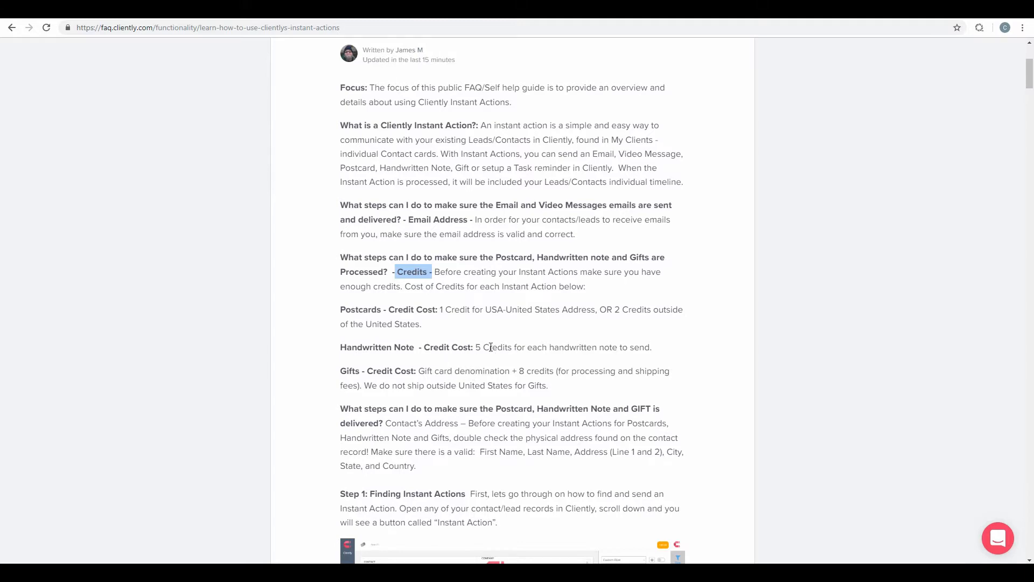
scroll("down", 3)
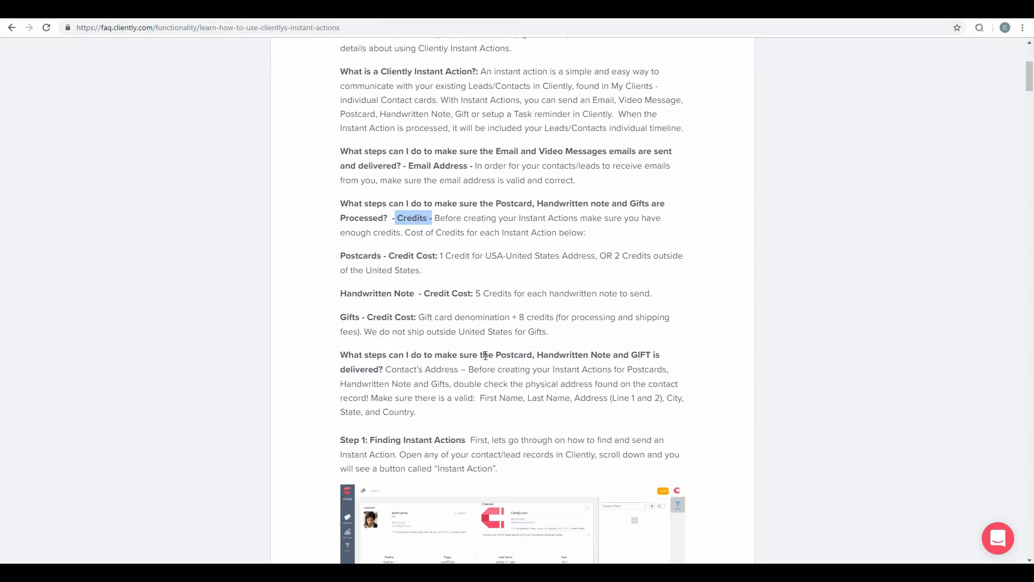
mouse_move(487, 348)
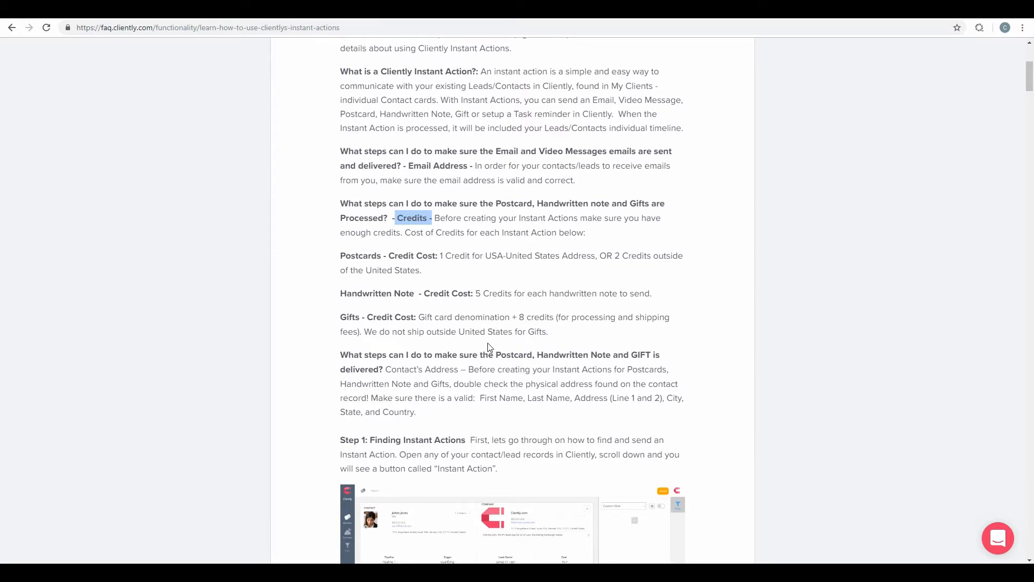
mouse_move(487, 333)
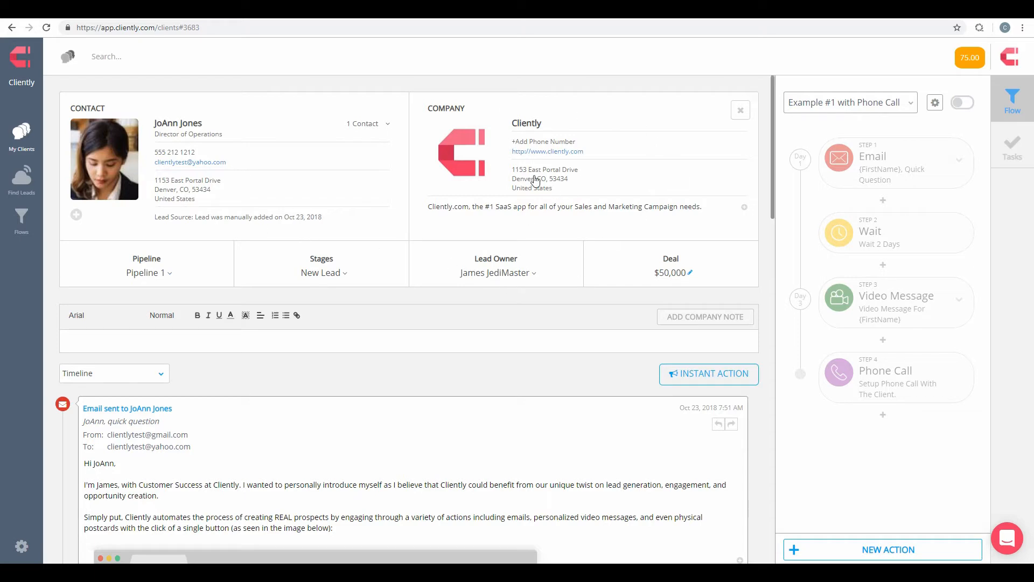
mouse_move(783, 228)
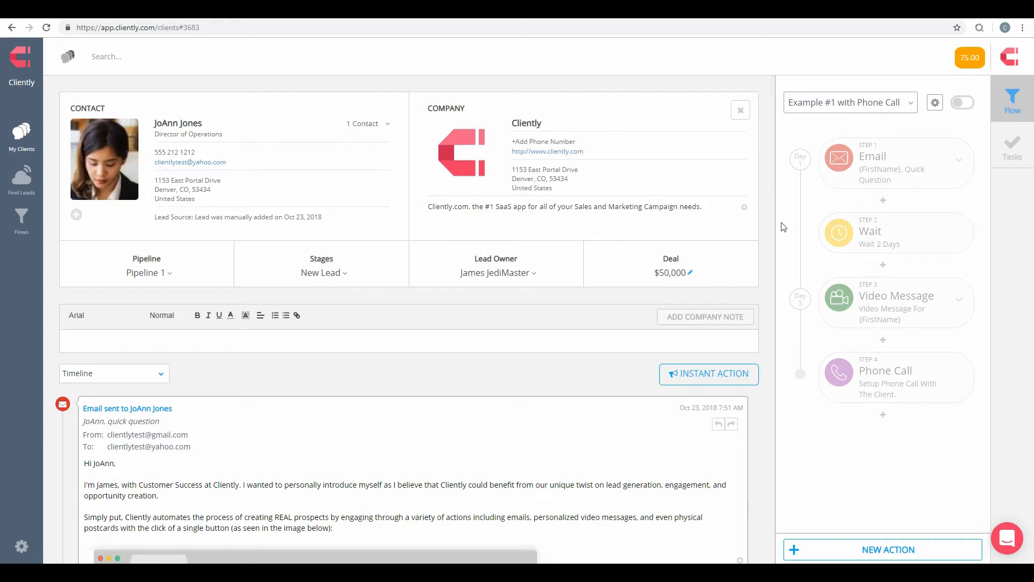
mouse_move(886, 197)
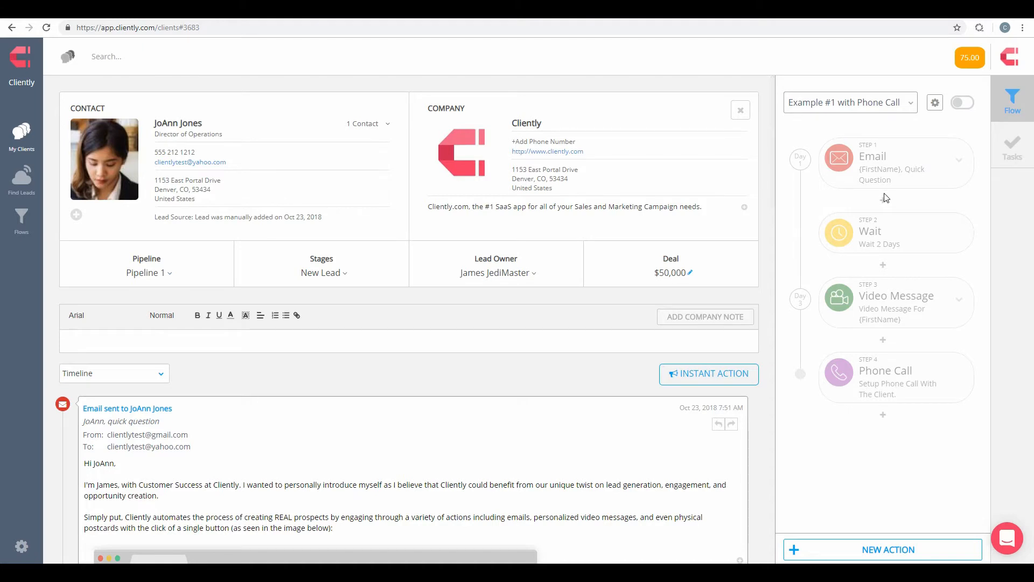
mouse_move(994, 238)
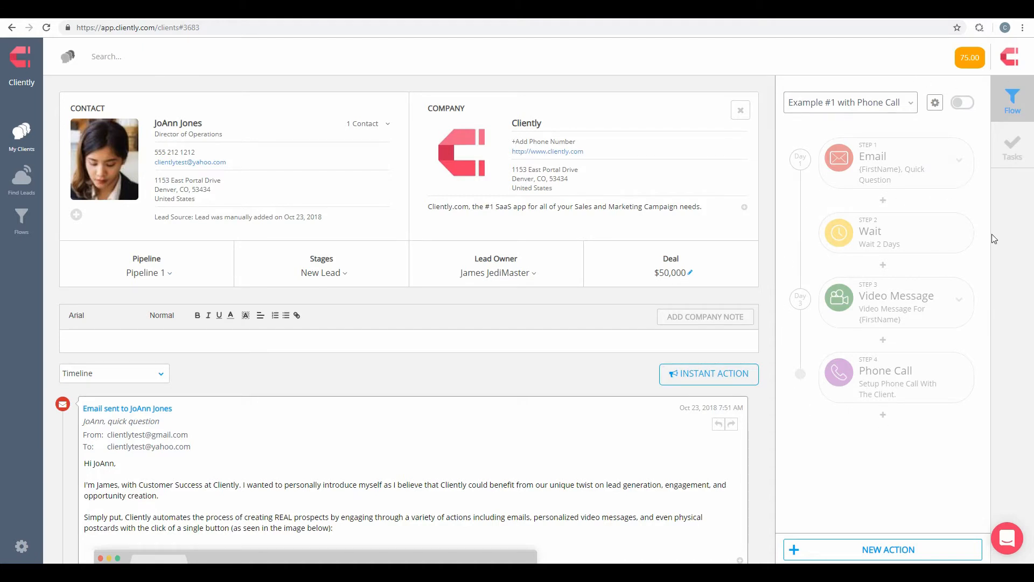
mouse_move(928, 184)
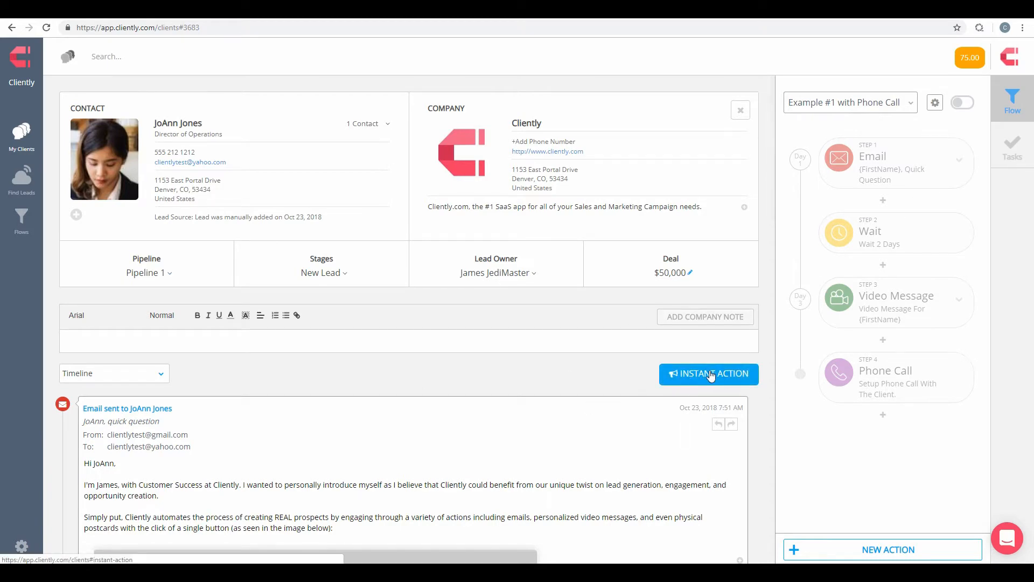
left_click(708, 374)
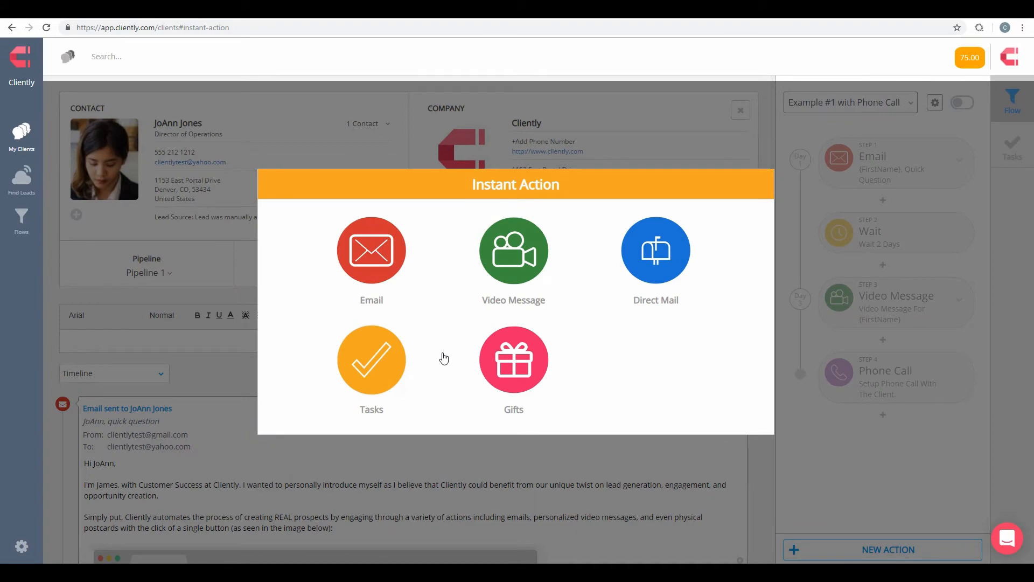
mouse_move(542, 407)
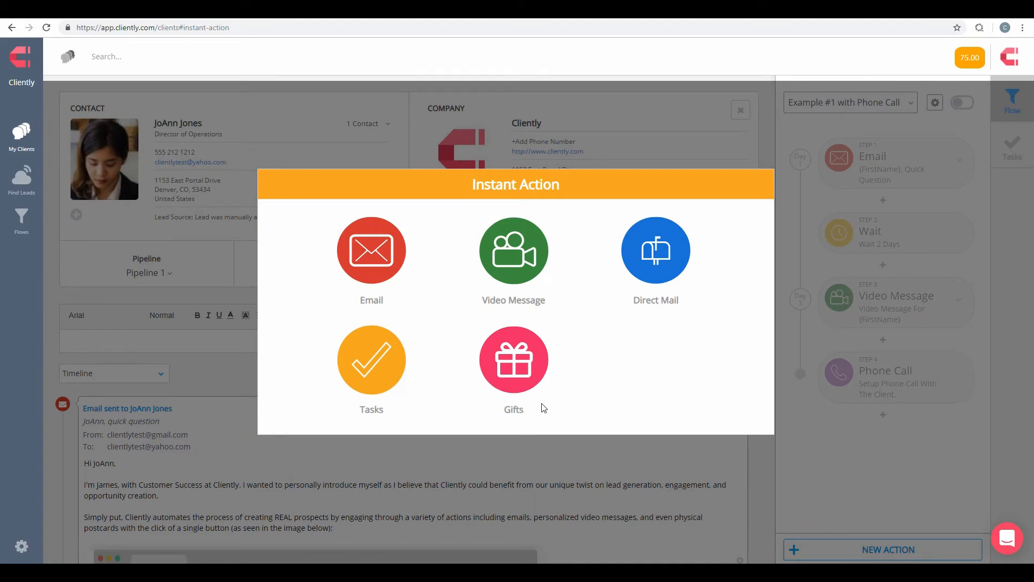
left_click(370, 249)
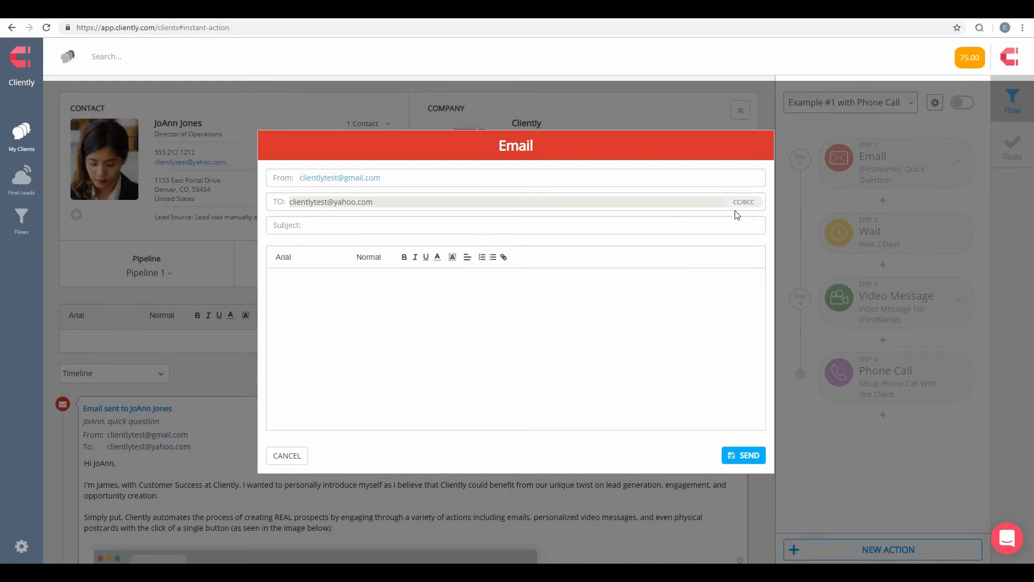
left_click(743, 202)
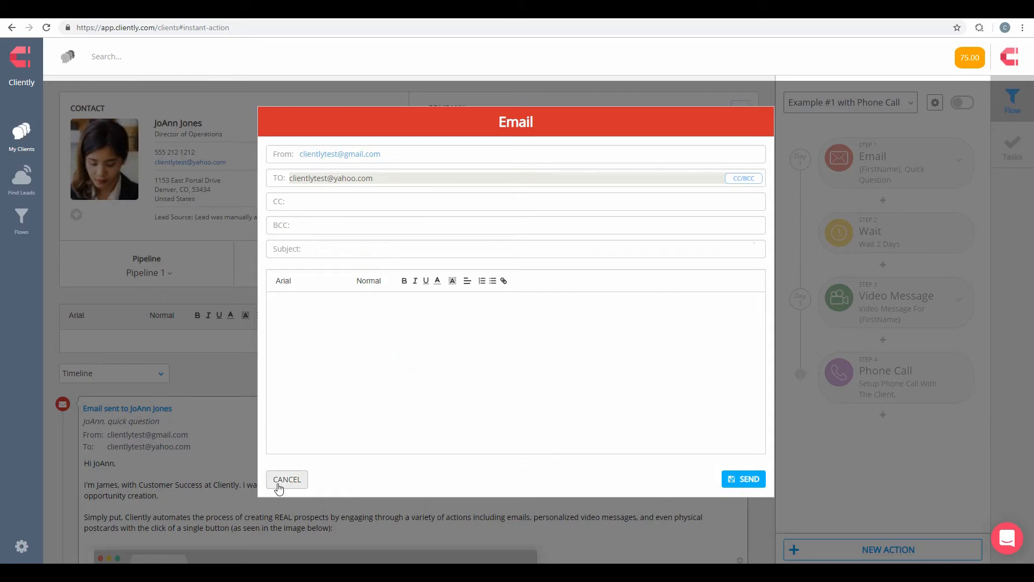
Discard the email draft and start a Video Message instead
left_click(286, 478)
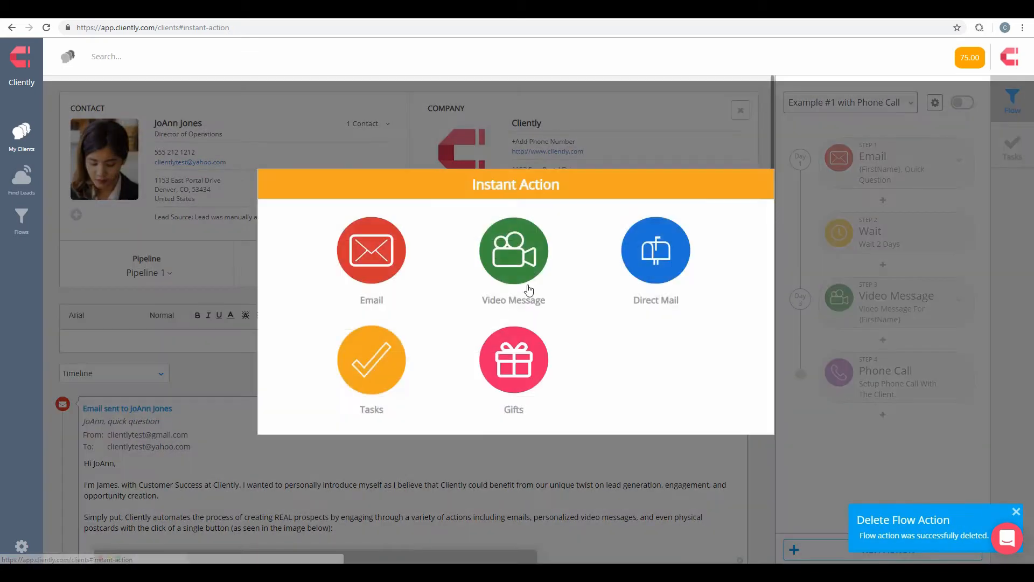
left_click(513, 249)
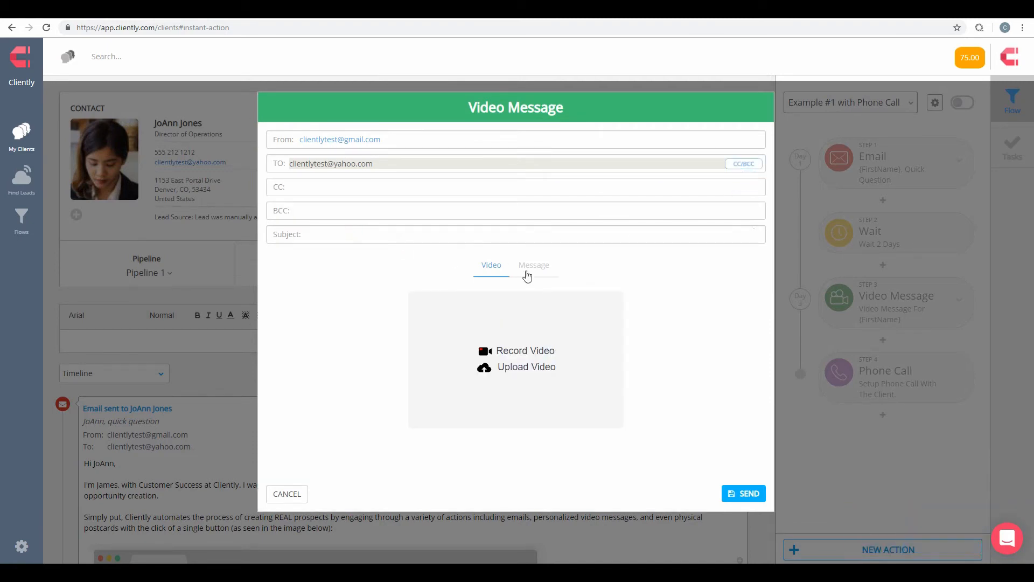
Check the Message and Video views of the video composer, then cancel it unsent
left_click(533, 265)
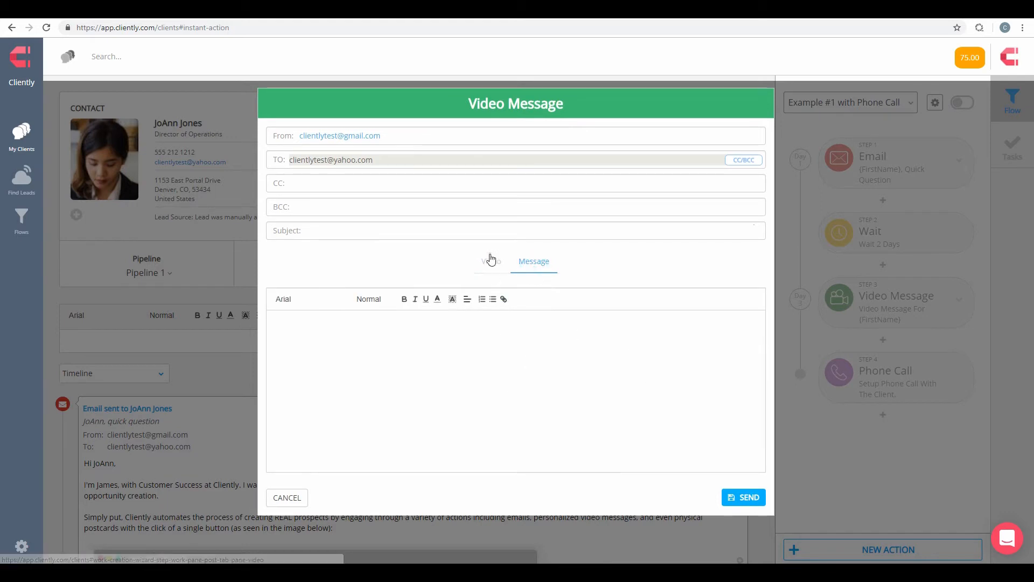
left_click(492, 260)
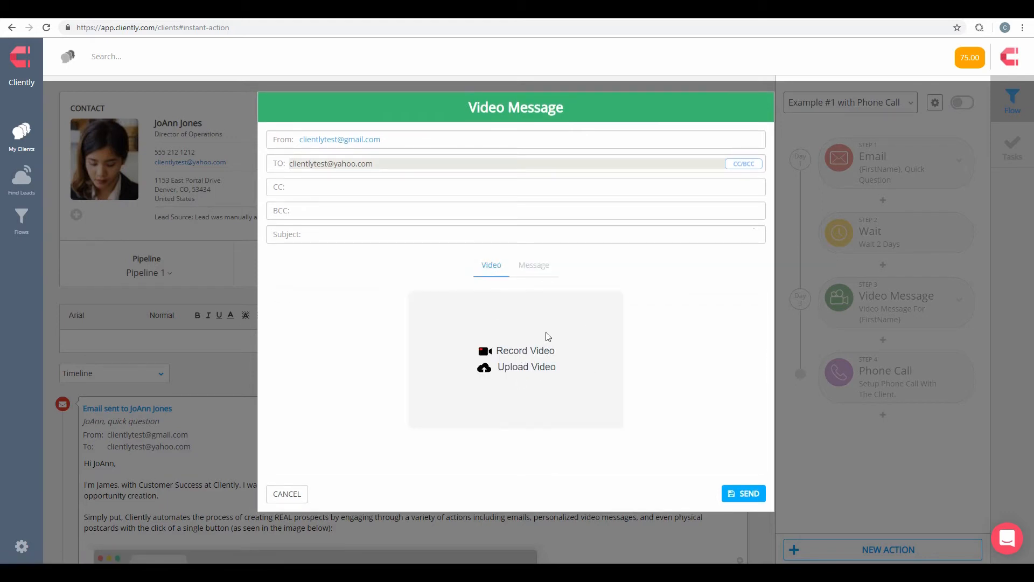
mouse_move(481, 406)
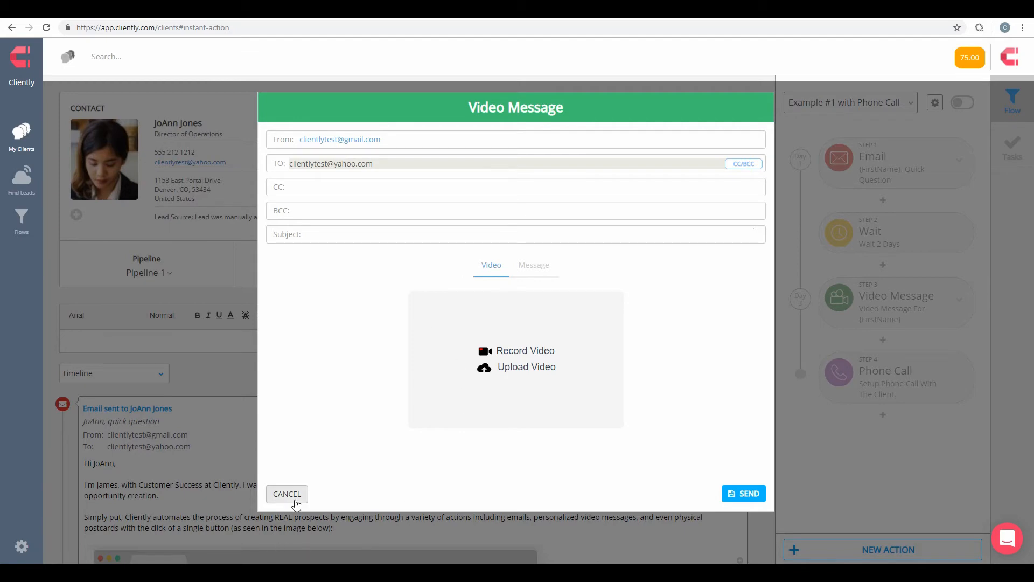
left_click(286, 494)
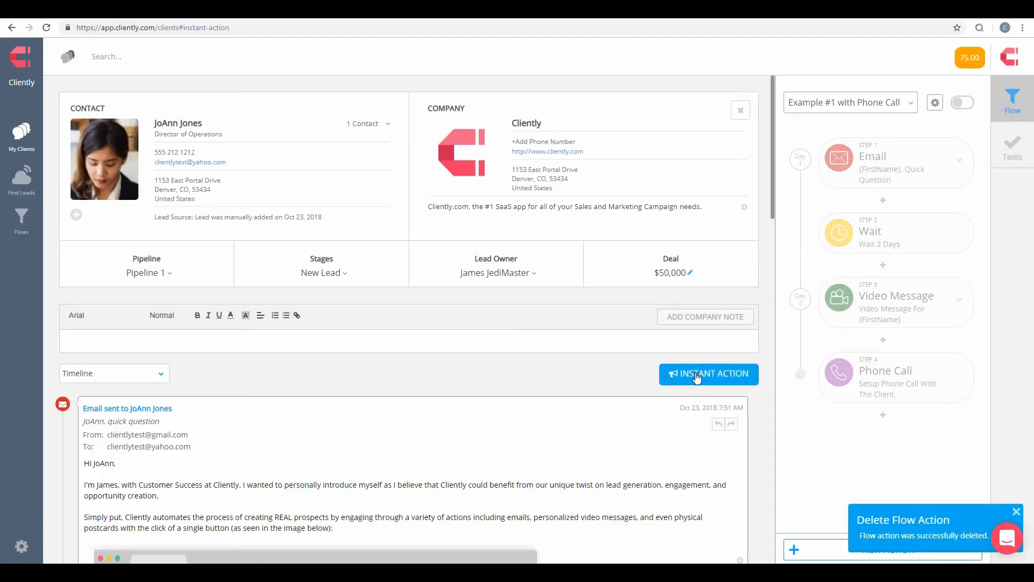
left_click(708, 374)
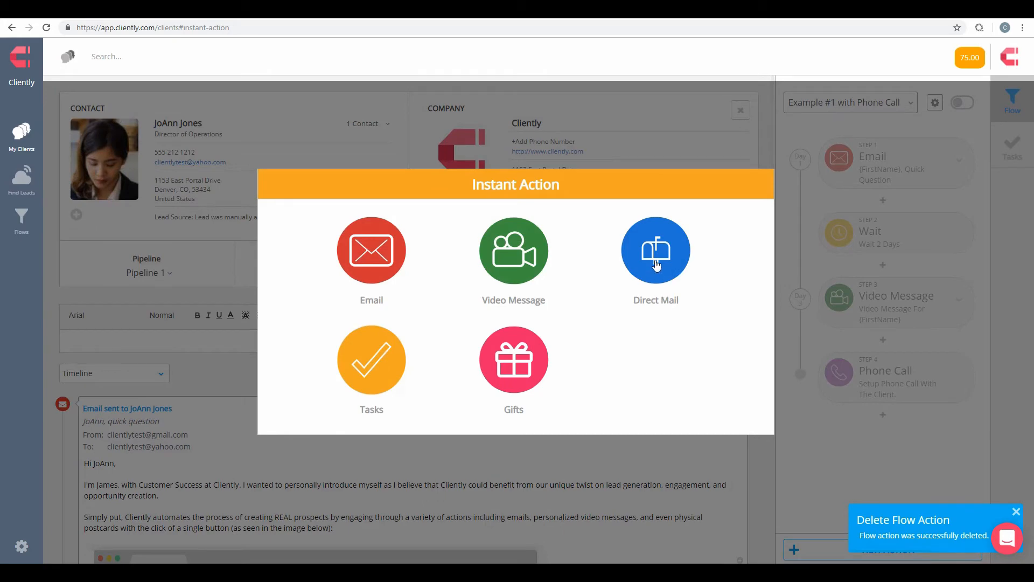
left_click(655, 249)
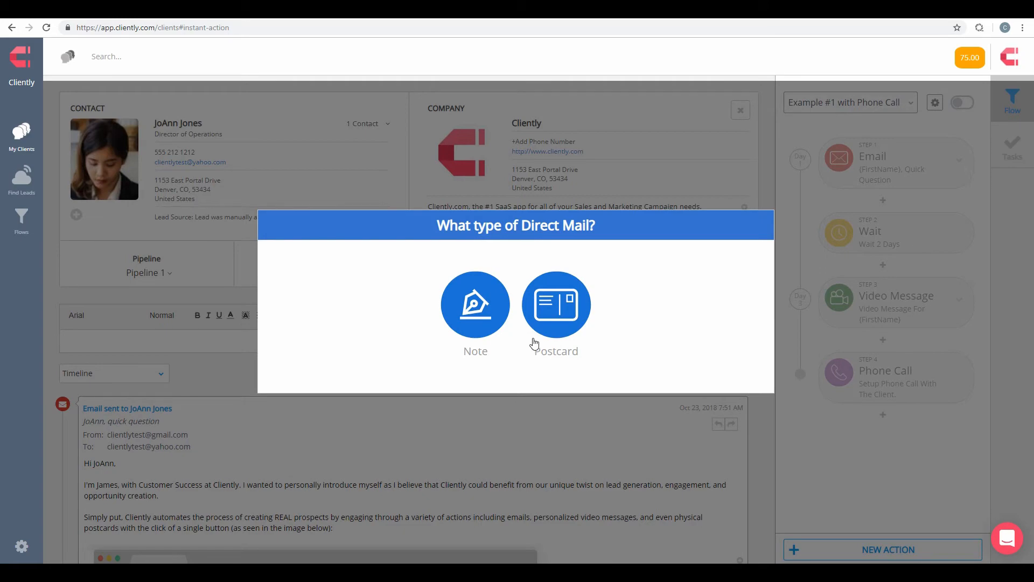
mouse_move(723, 387)
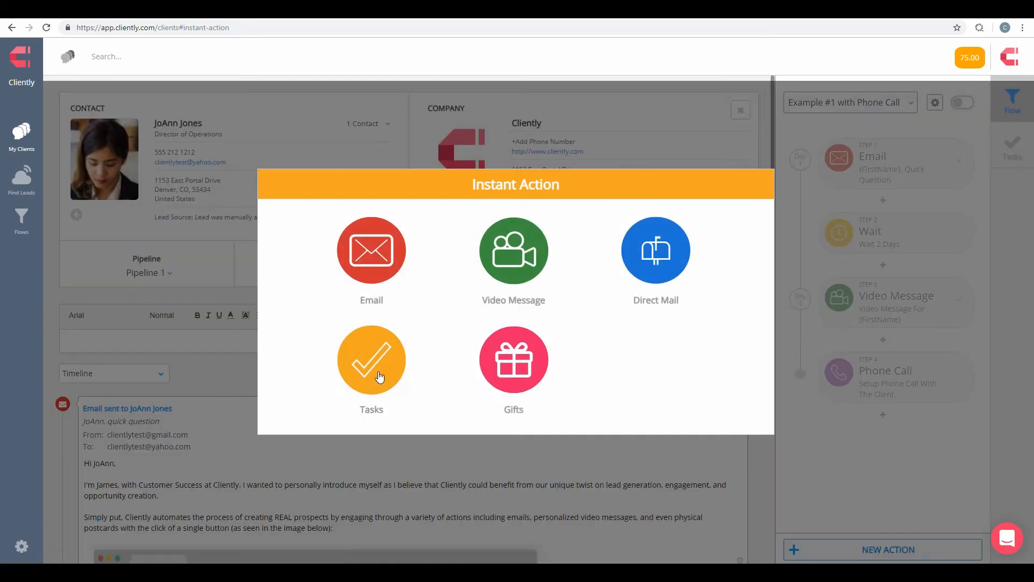
left_click(370, 359)
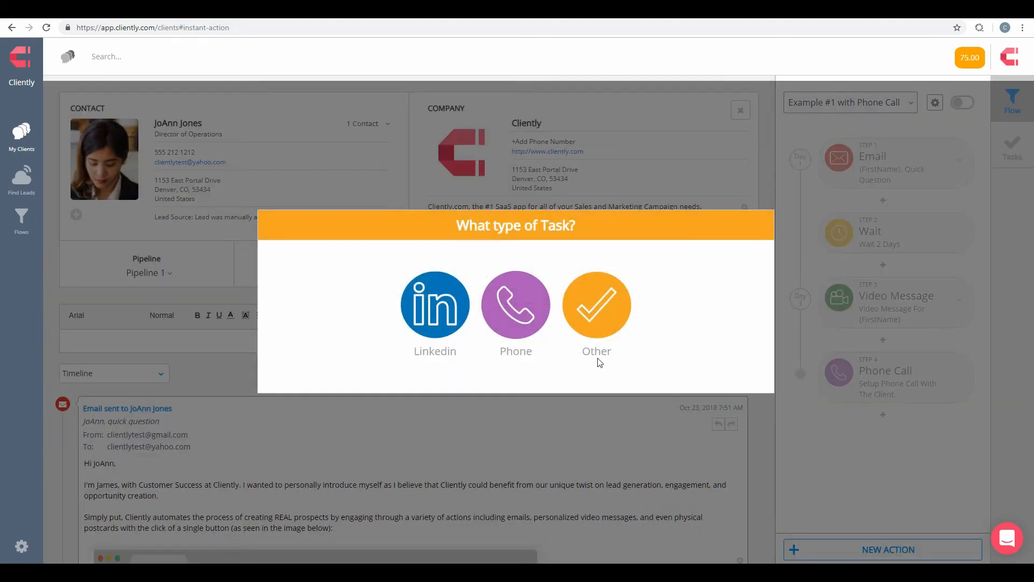
mouse_move(557, 381)
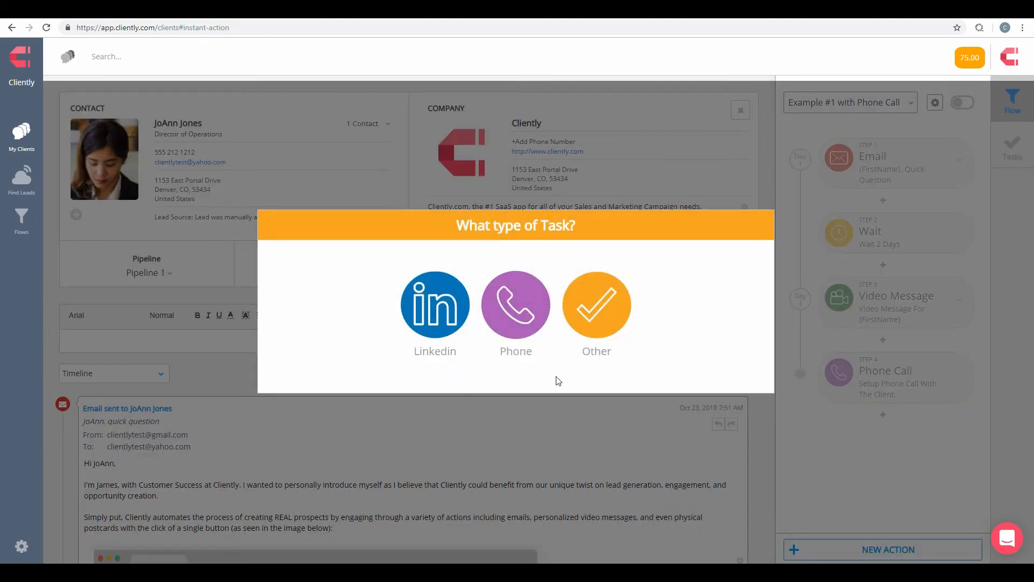
mouse_move(712, 334)
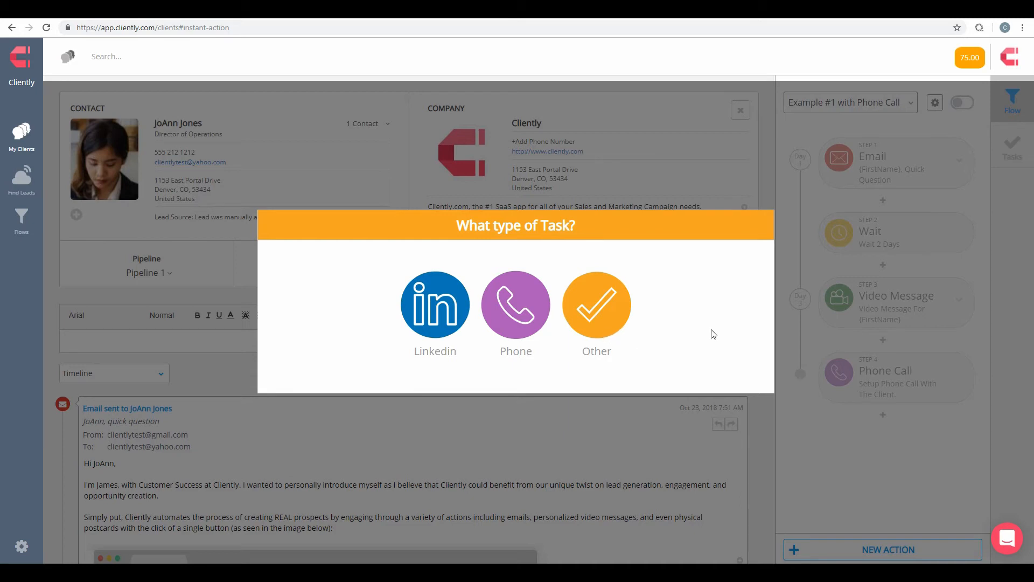
mouse_move(516, 304)
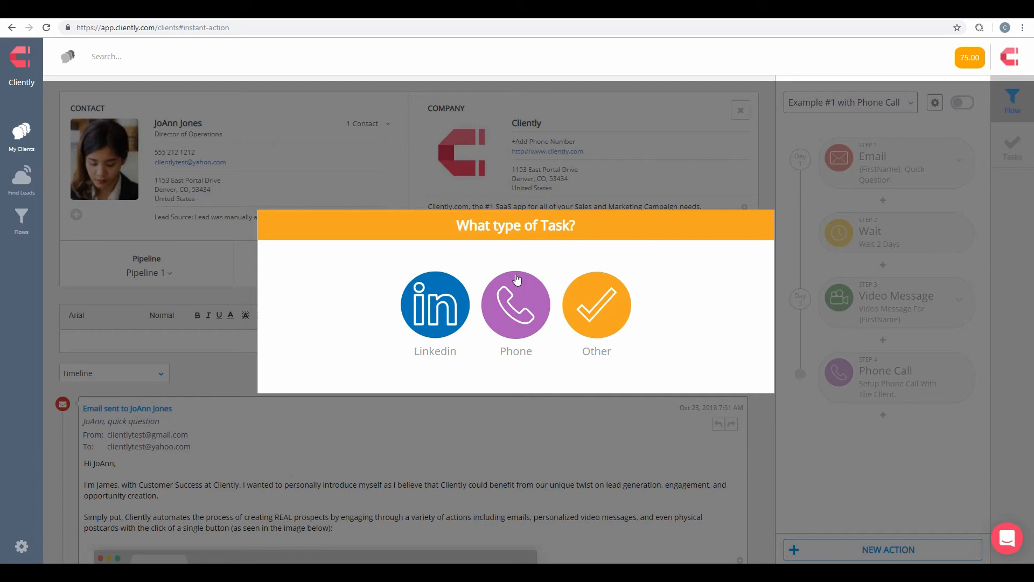
mouse_move(563, 333)
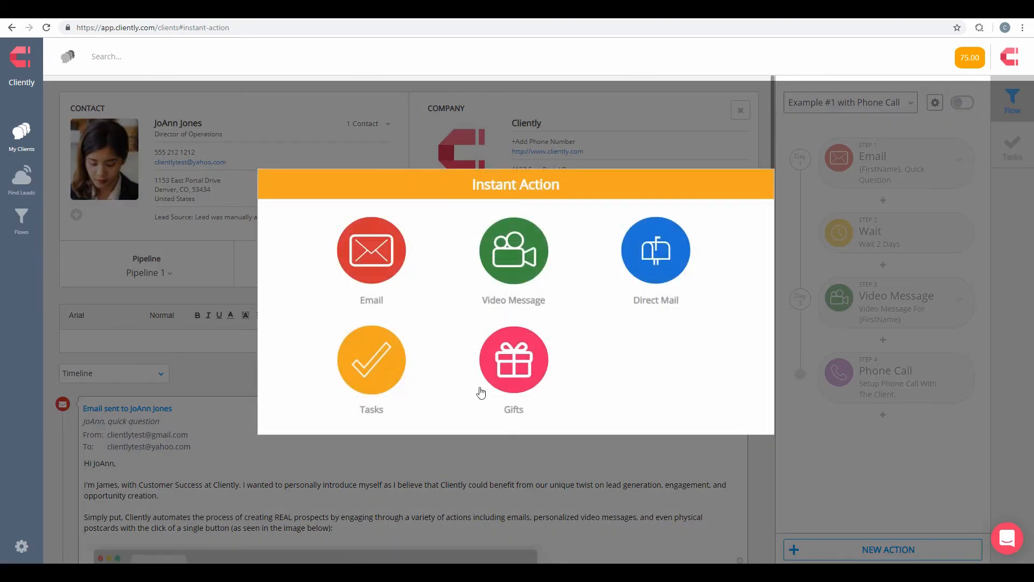
left_click(513, 360)
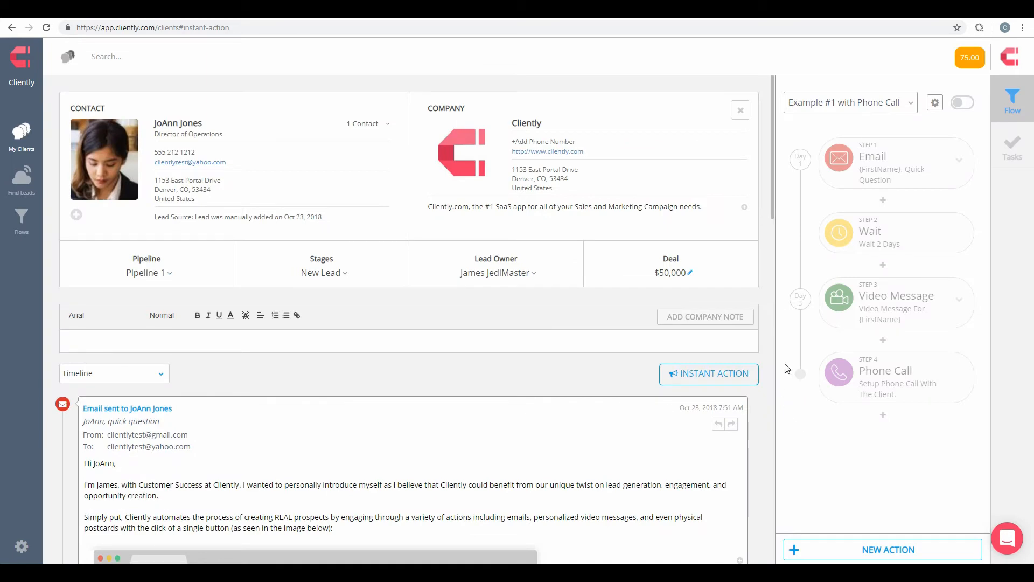
mouse_move(701, 387)
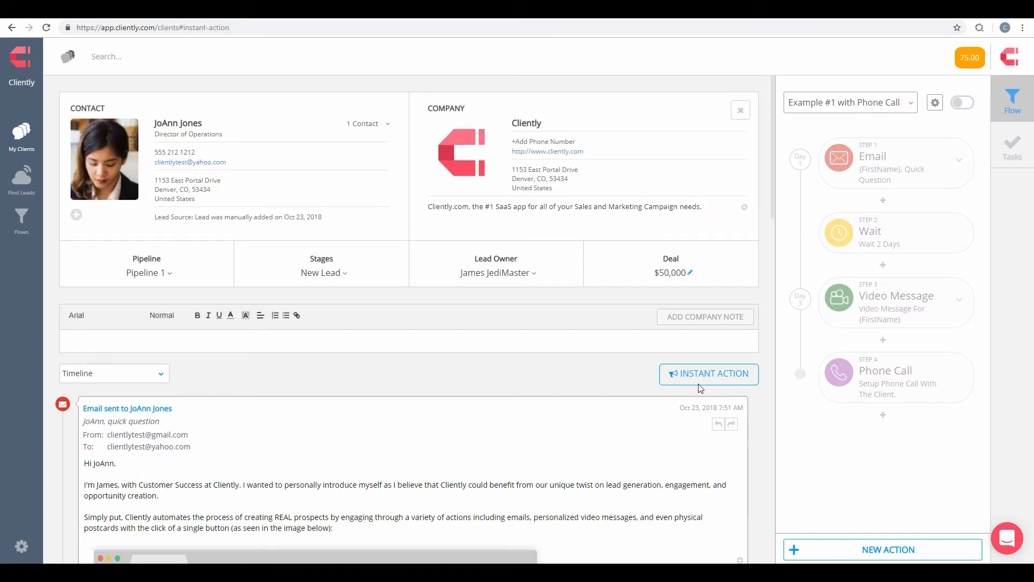
Send JoAnn an Instant Action email titled 'Hello JoAnn!' about chatting and setting up a meeting
left_click(708, 374)
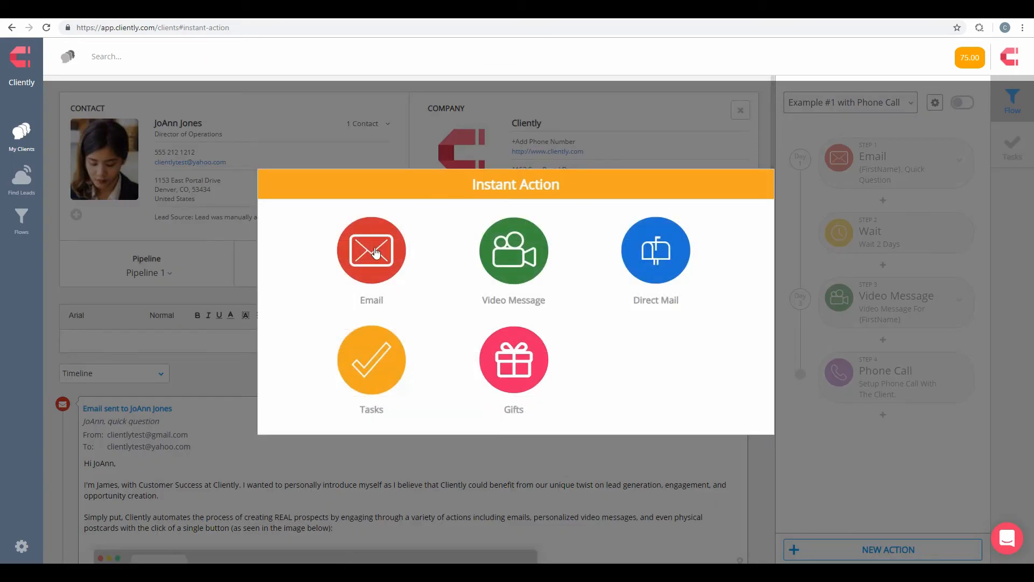
left_click(370, 250)
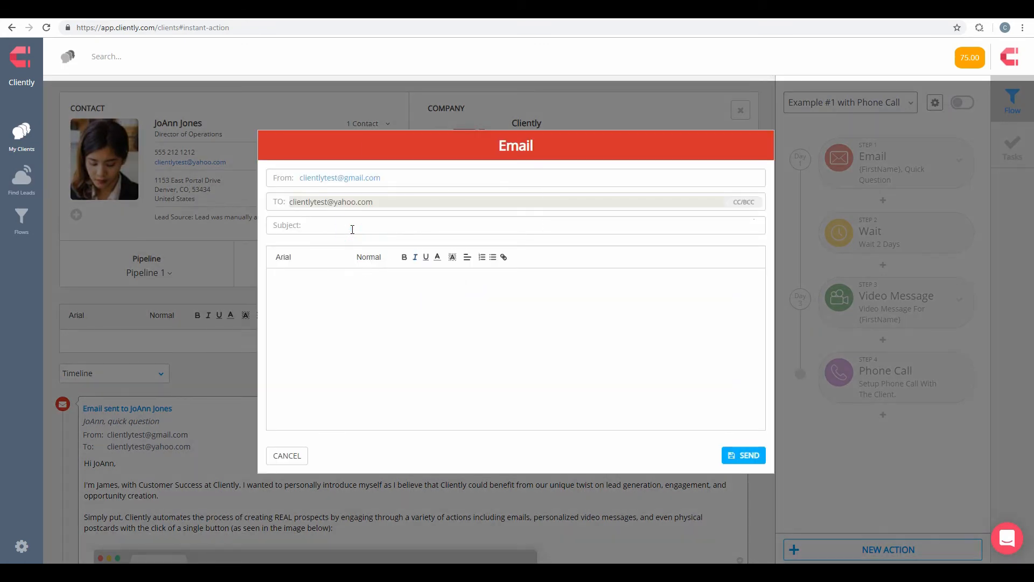
type("Hello JOan")
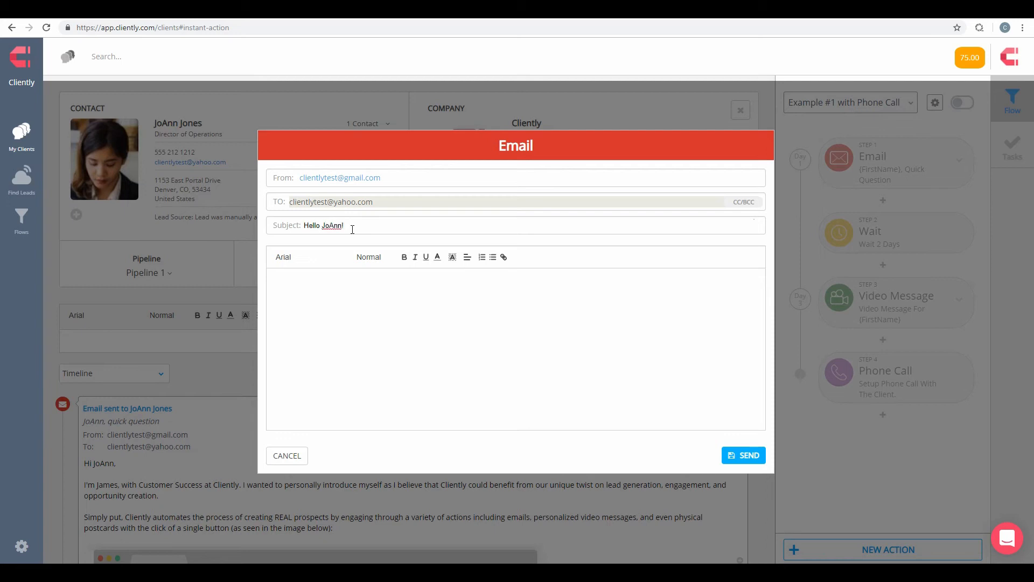
mouse_move(251, 198)
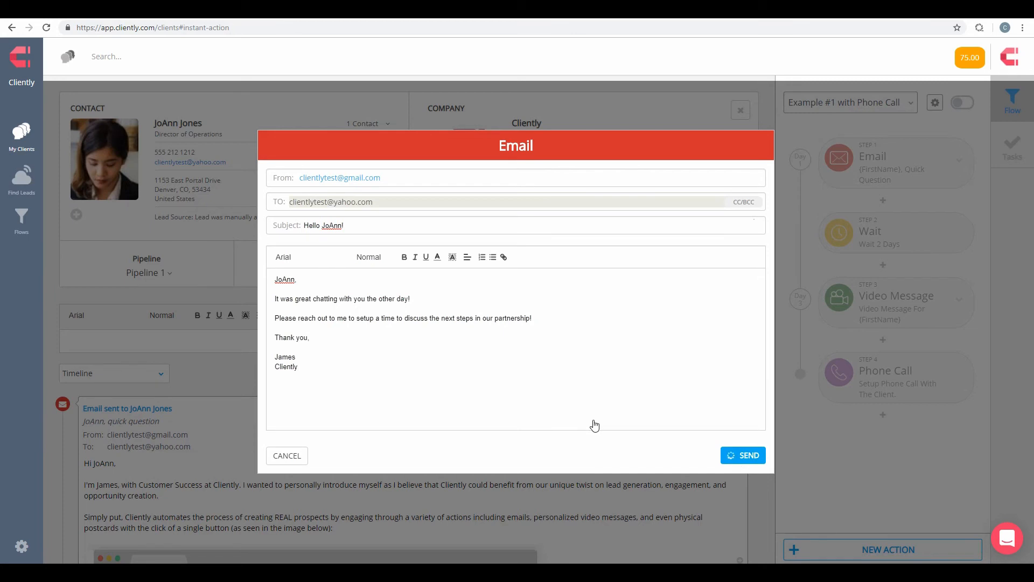
left_click(742, 454)
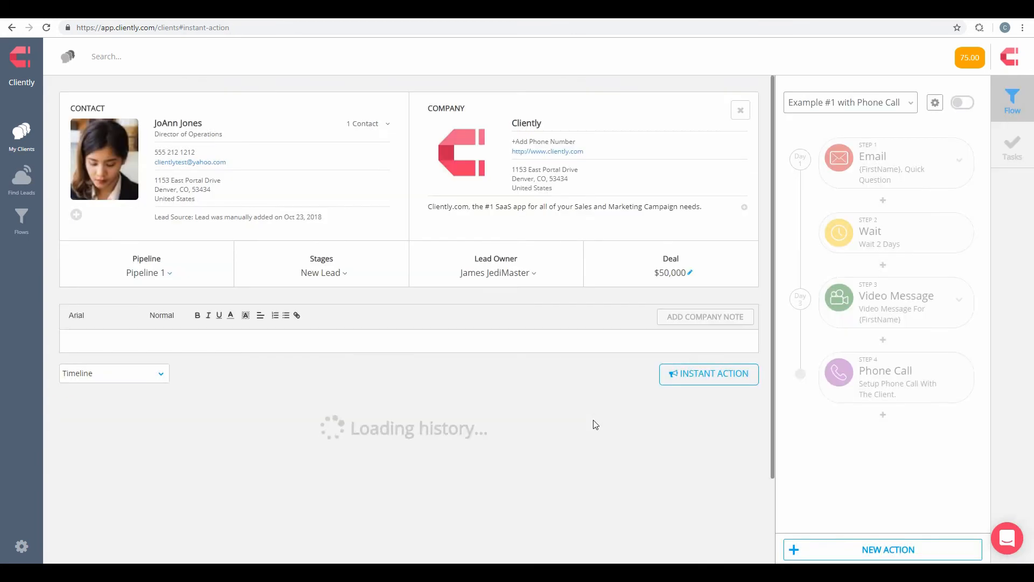
left_click(708, 374)
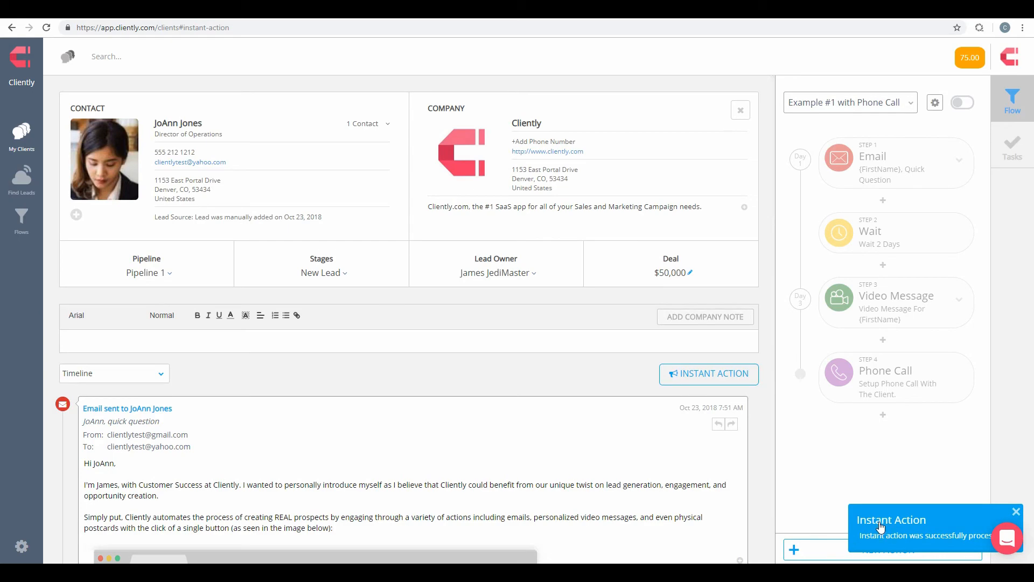
mouse_move(721, 152)
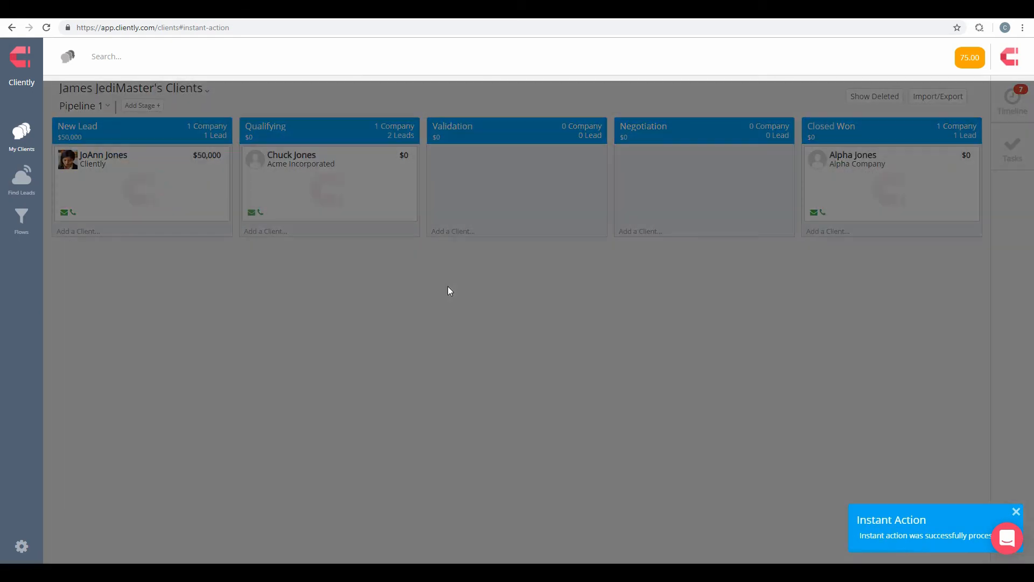
left_click(102, 159)
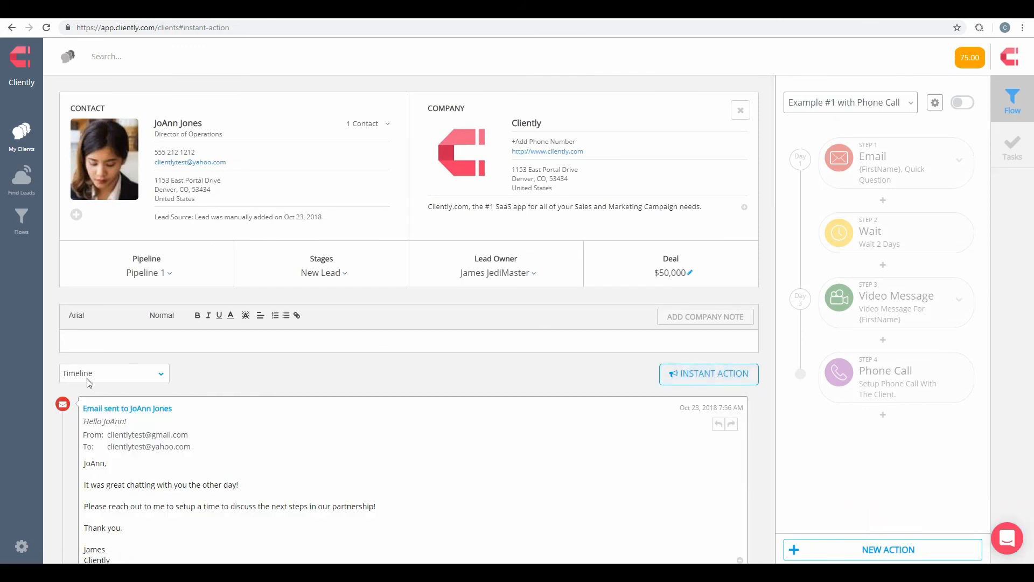
left_click(113, 373)
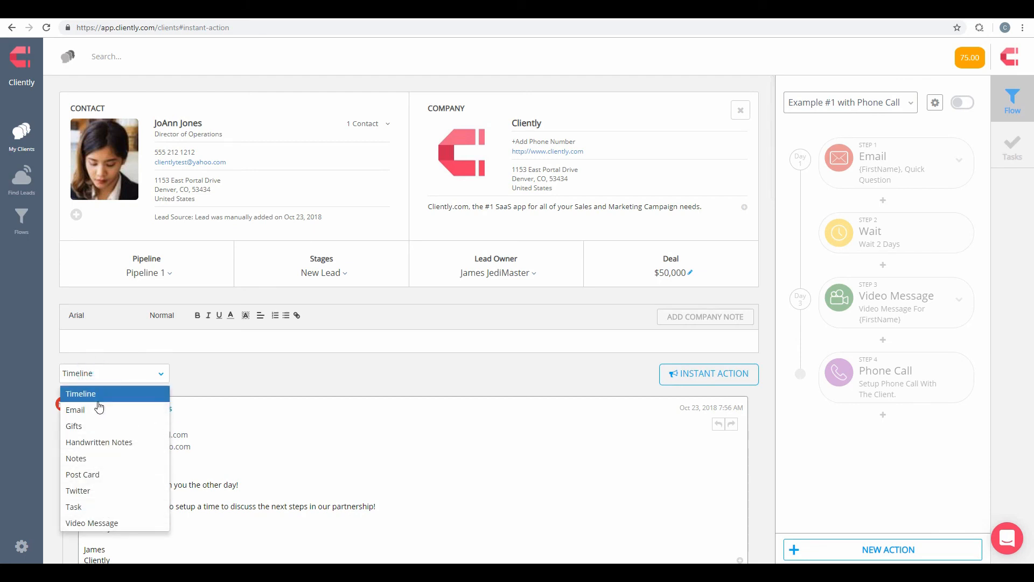
left_click(81, 394)
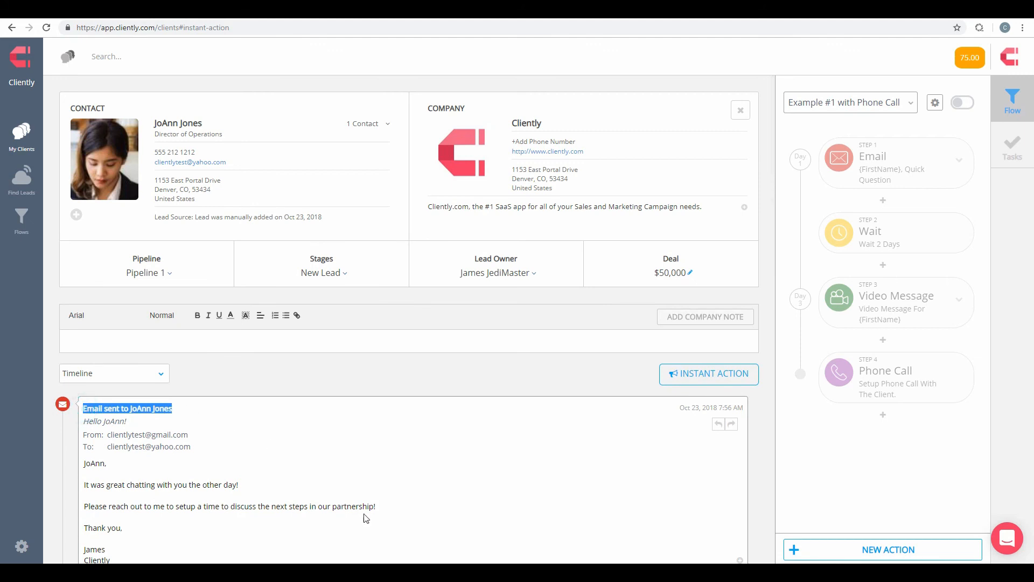
mouse_move(444, 527)
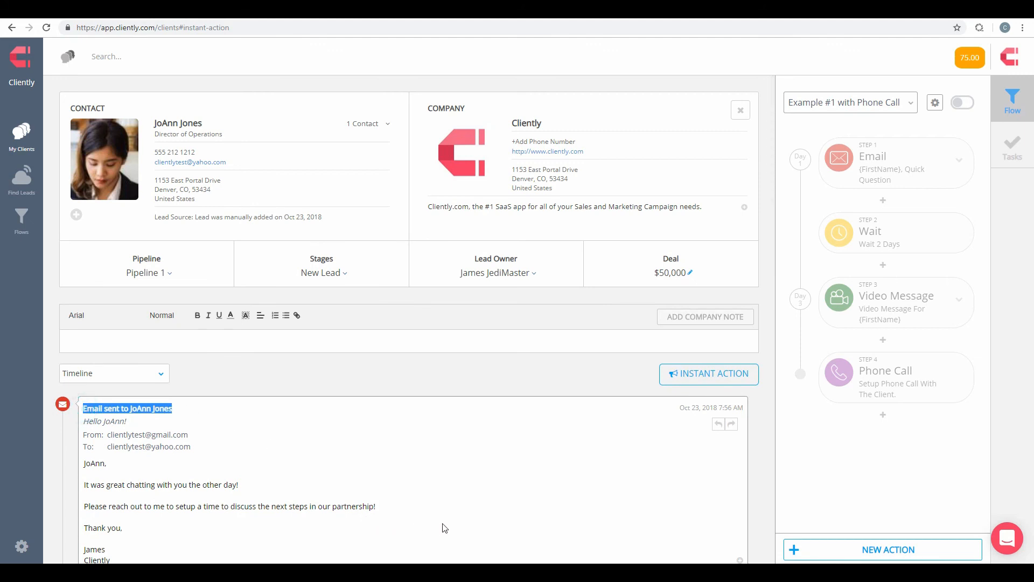
mouse_move(761, 227)
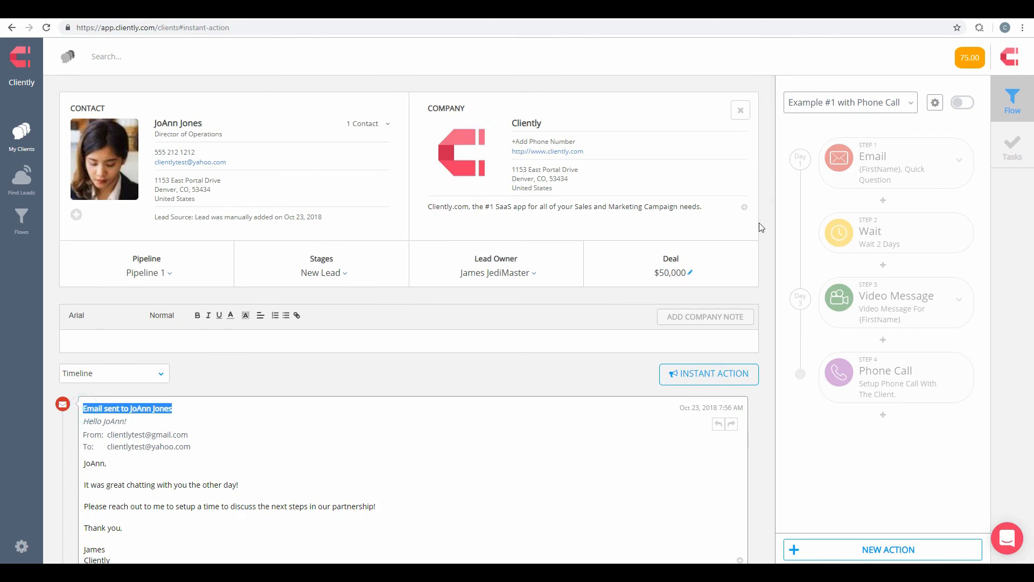